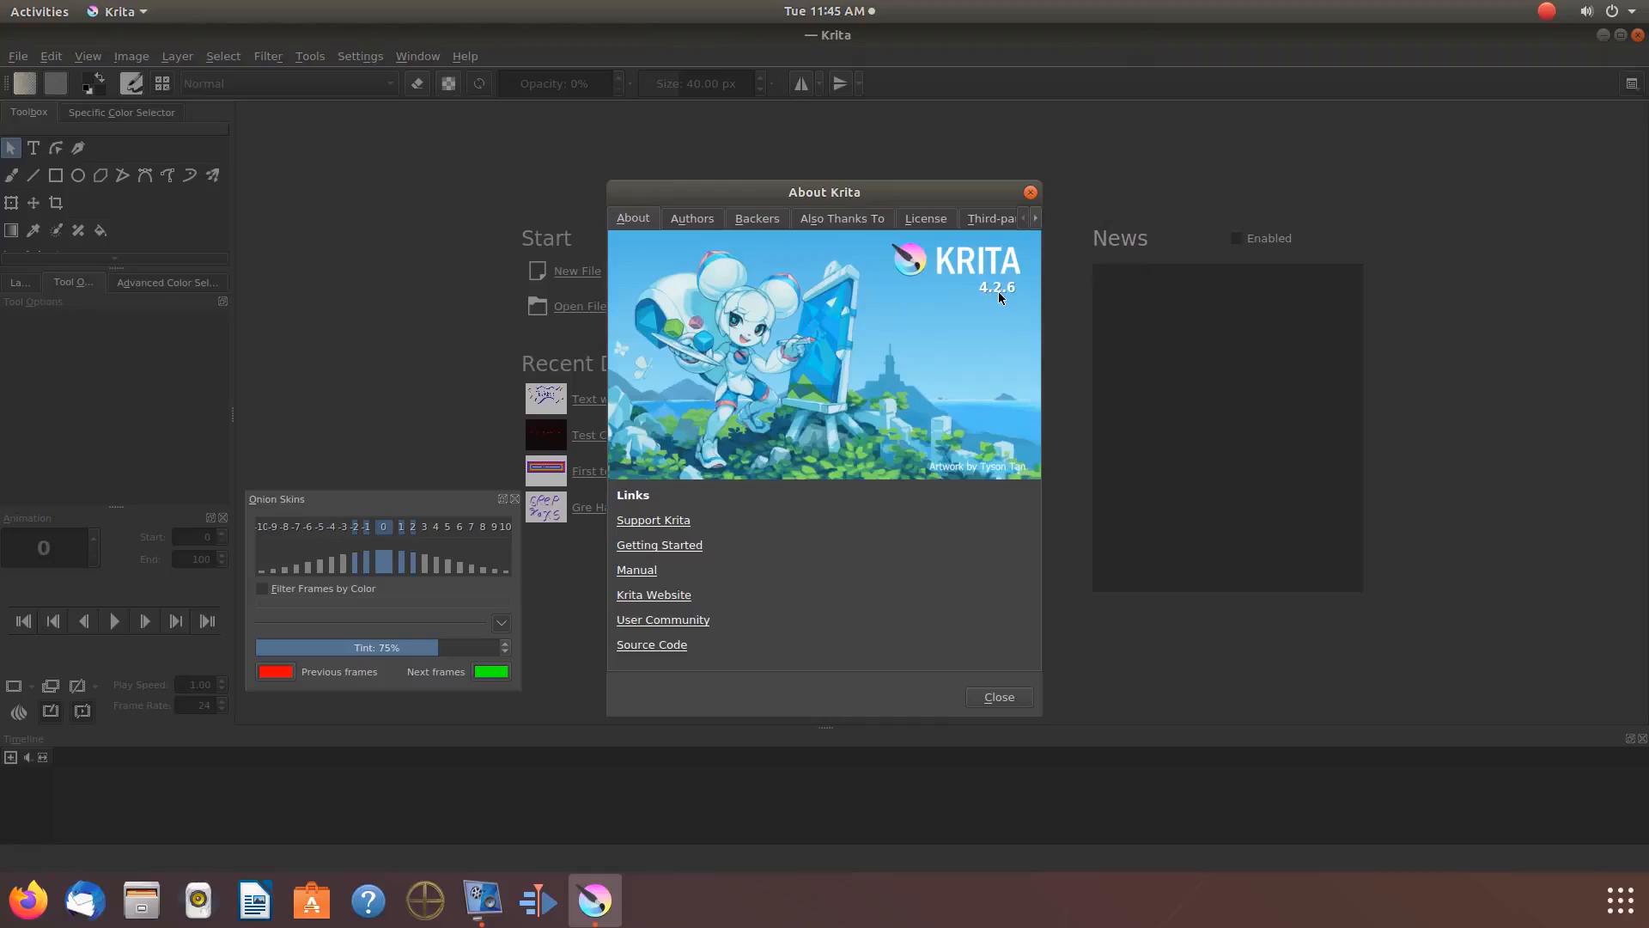
{"action": "mouse_move", "coordinate": [978, 306]}
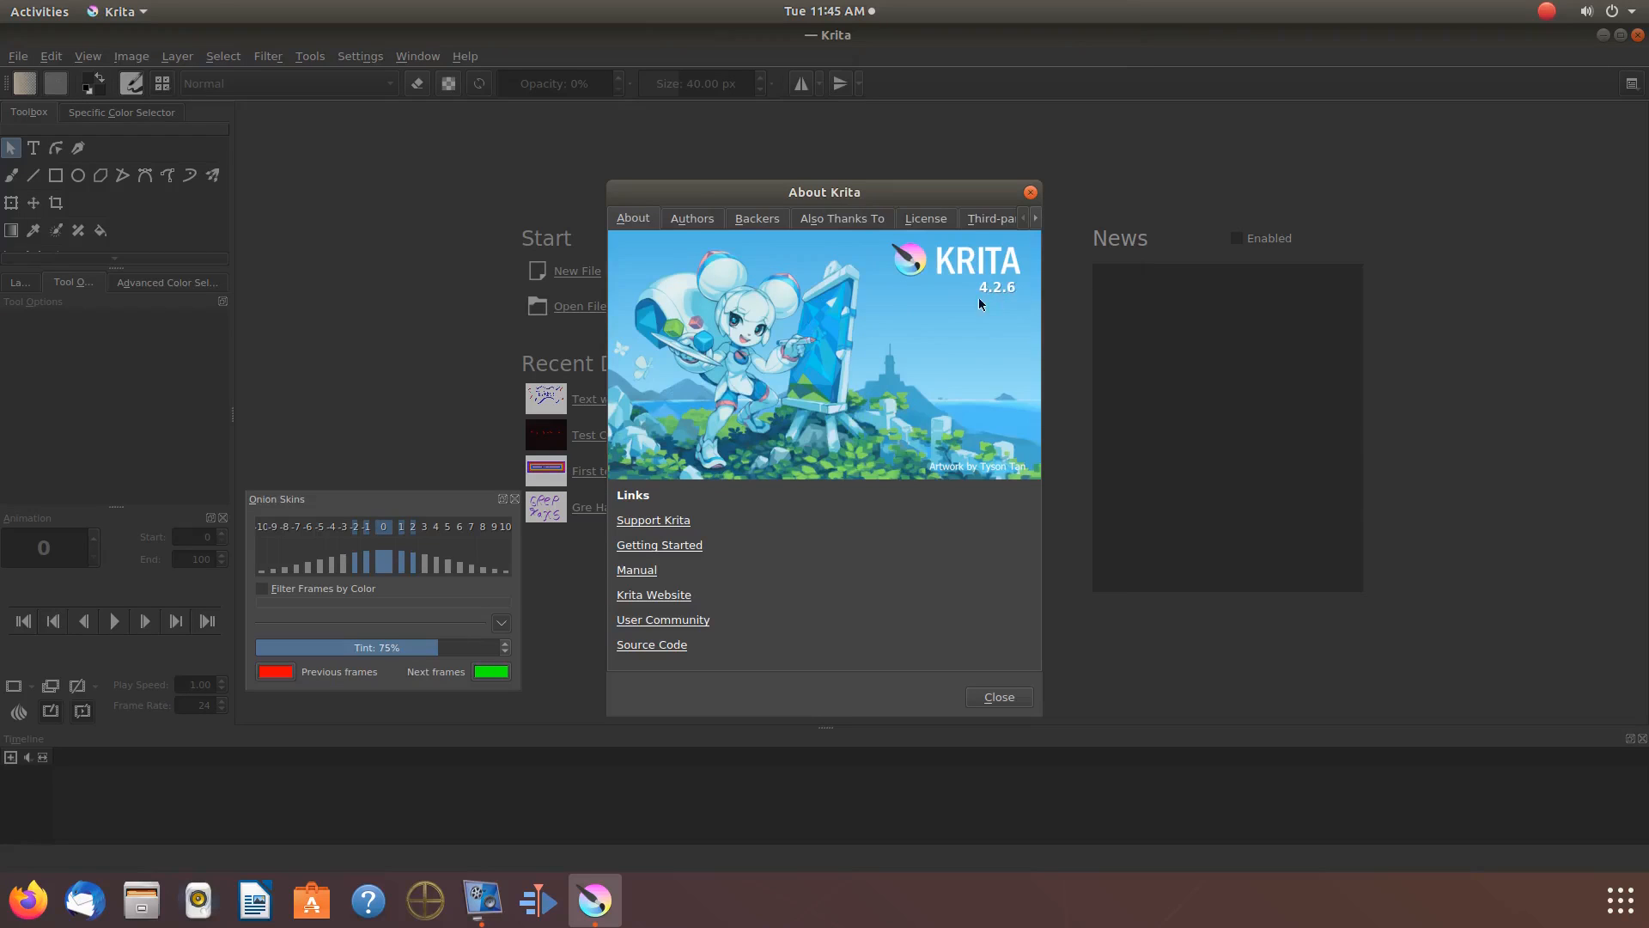
{"action": "mouse_move", "coordinate": [959, 310]}
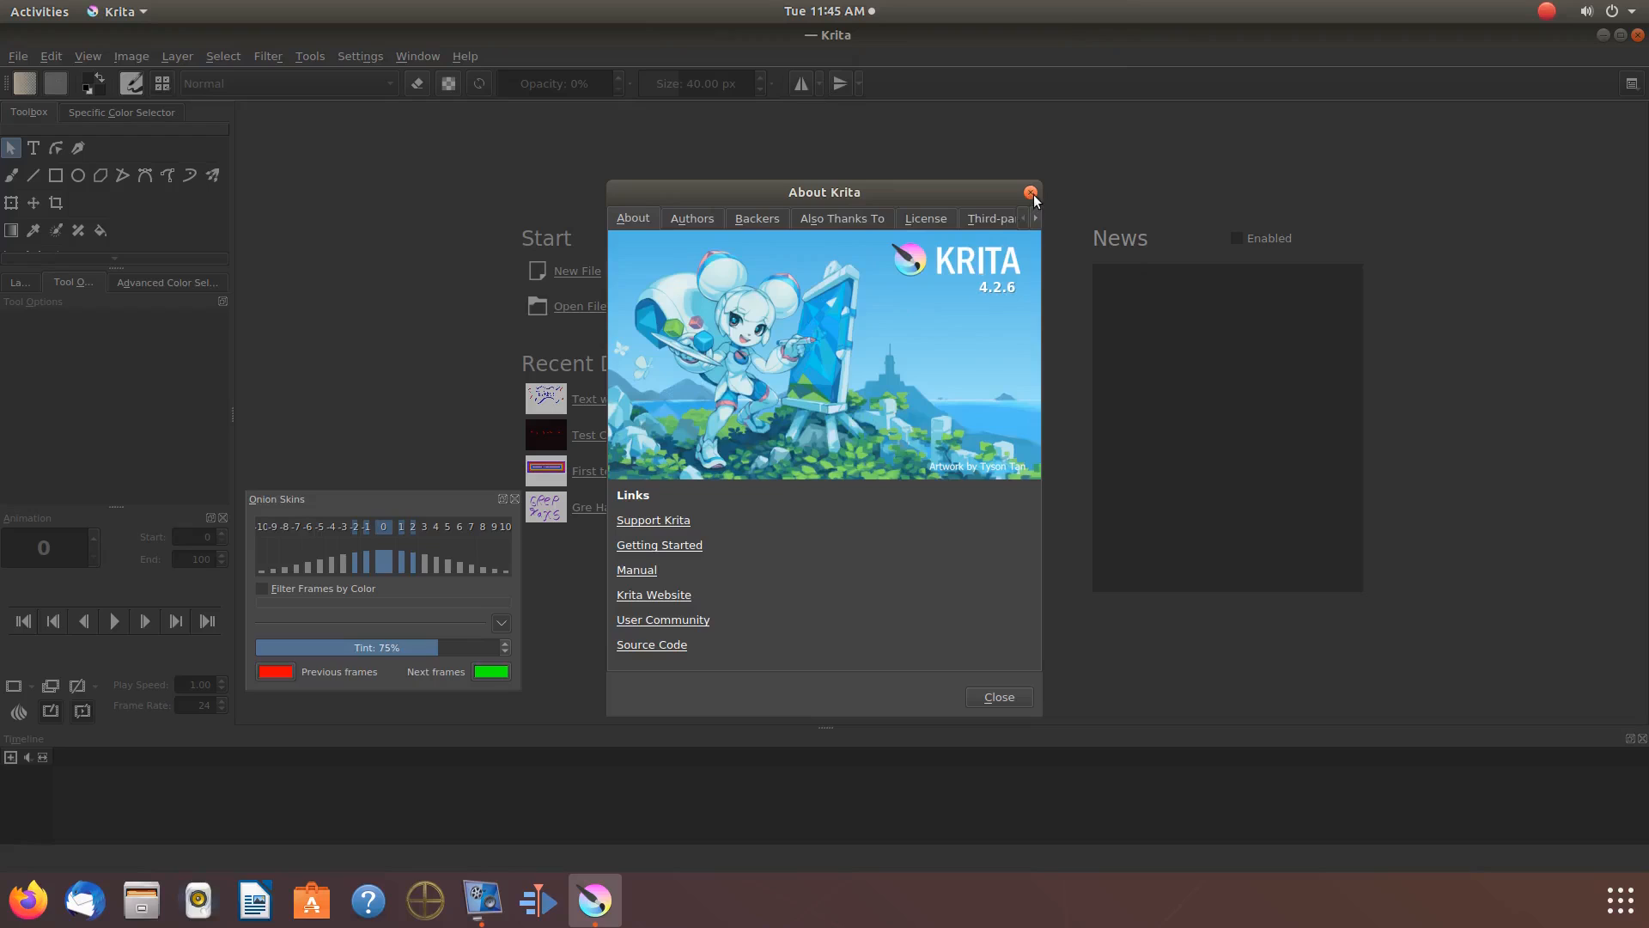
{"action": "mouse_move", "coordinate": [899, 311]}
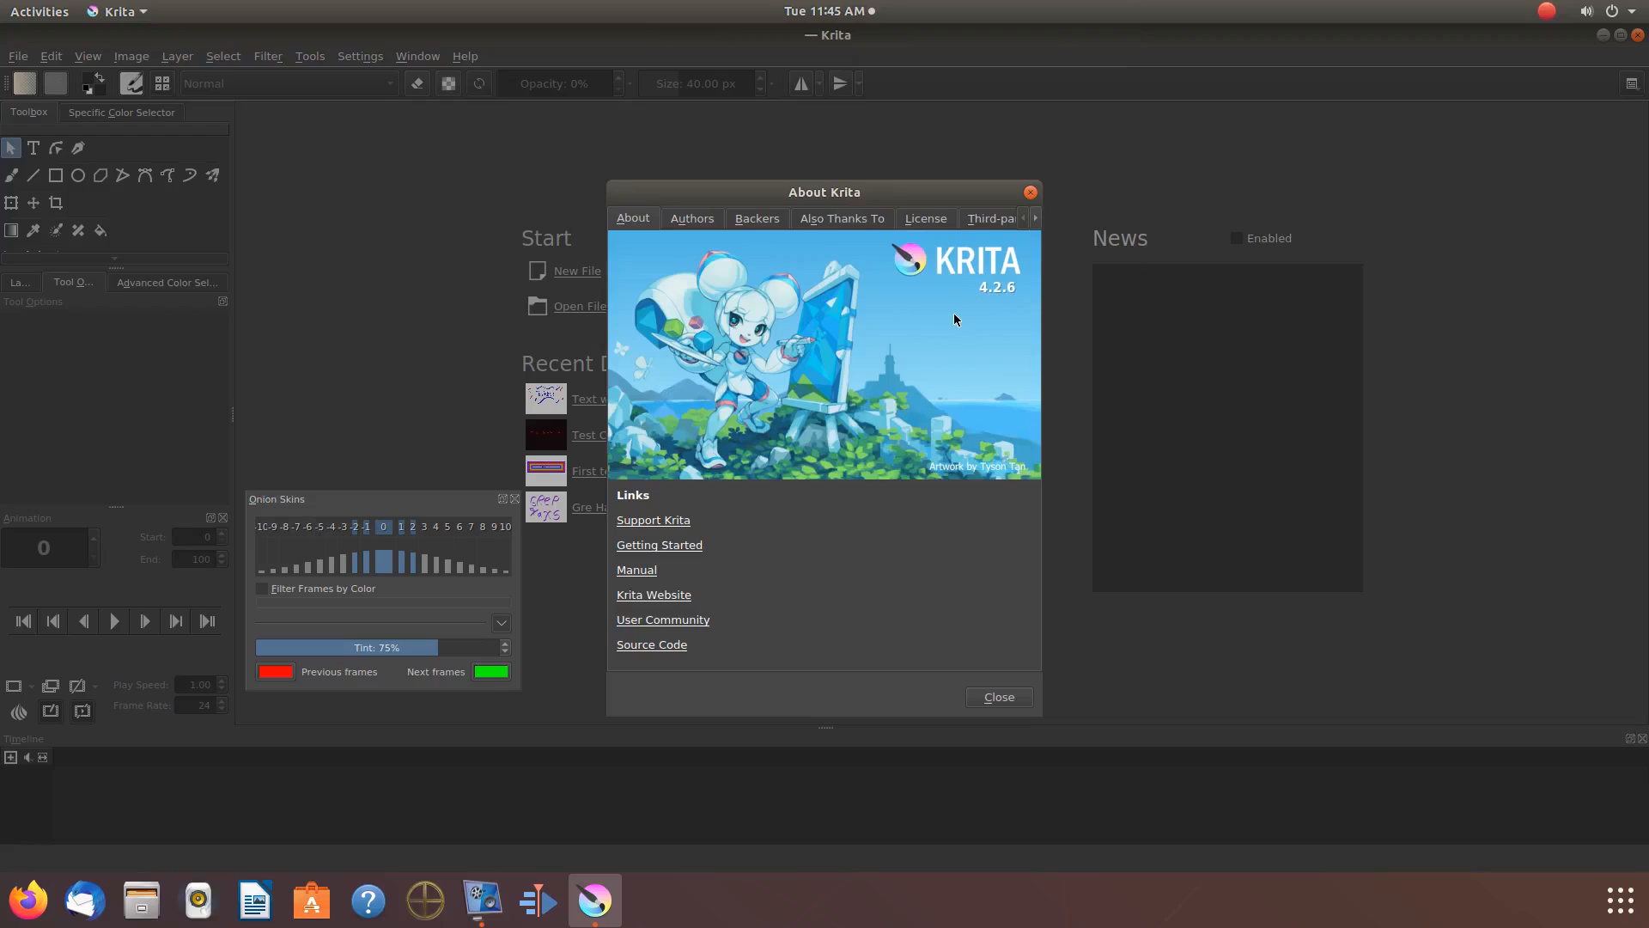
{"action": "mouse_move", "coordinate": [959, 311]}
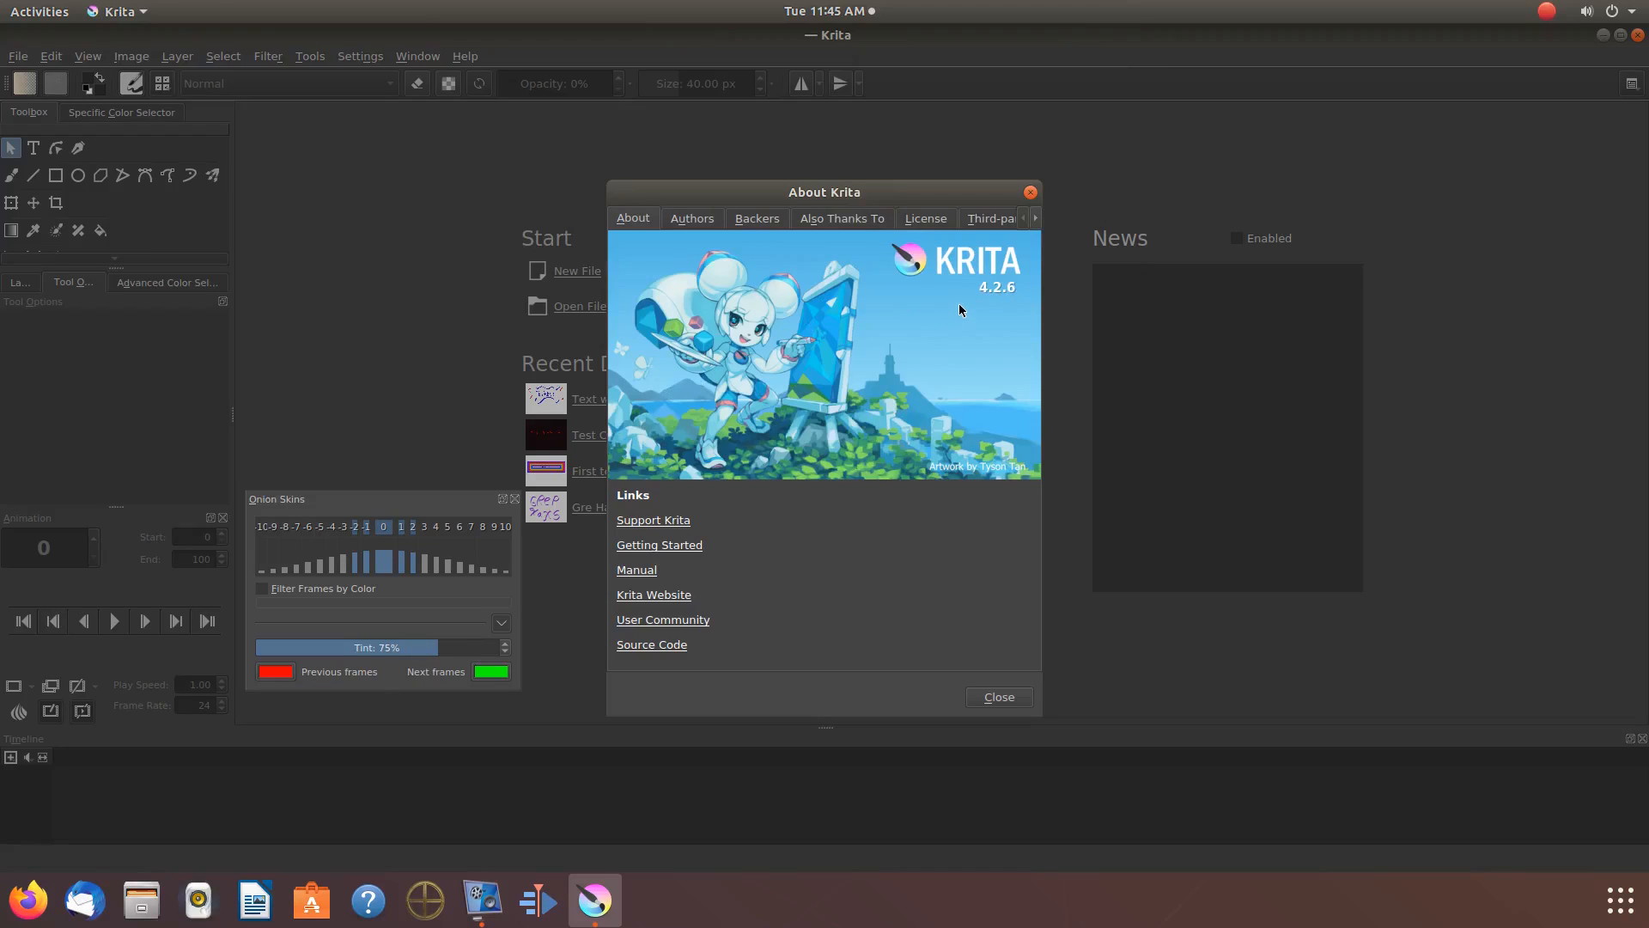
- Create a new blank Custom Document of 1600 by 1200 px at 100 ppi
{"action": "left_click", "coordinate": [17, 55]}
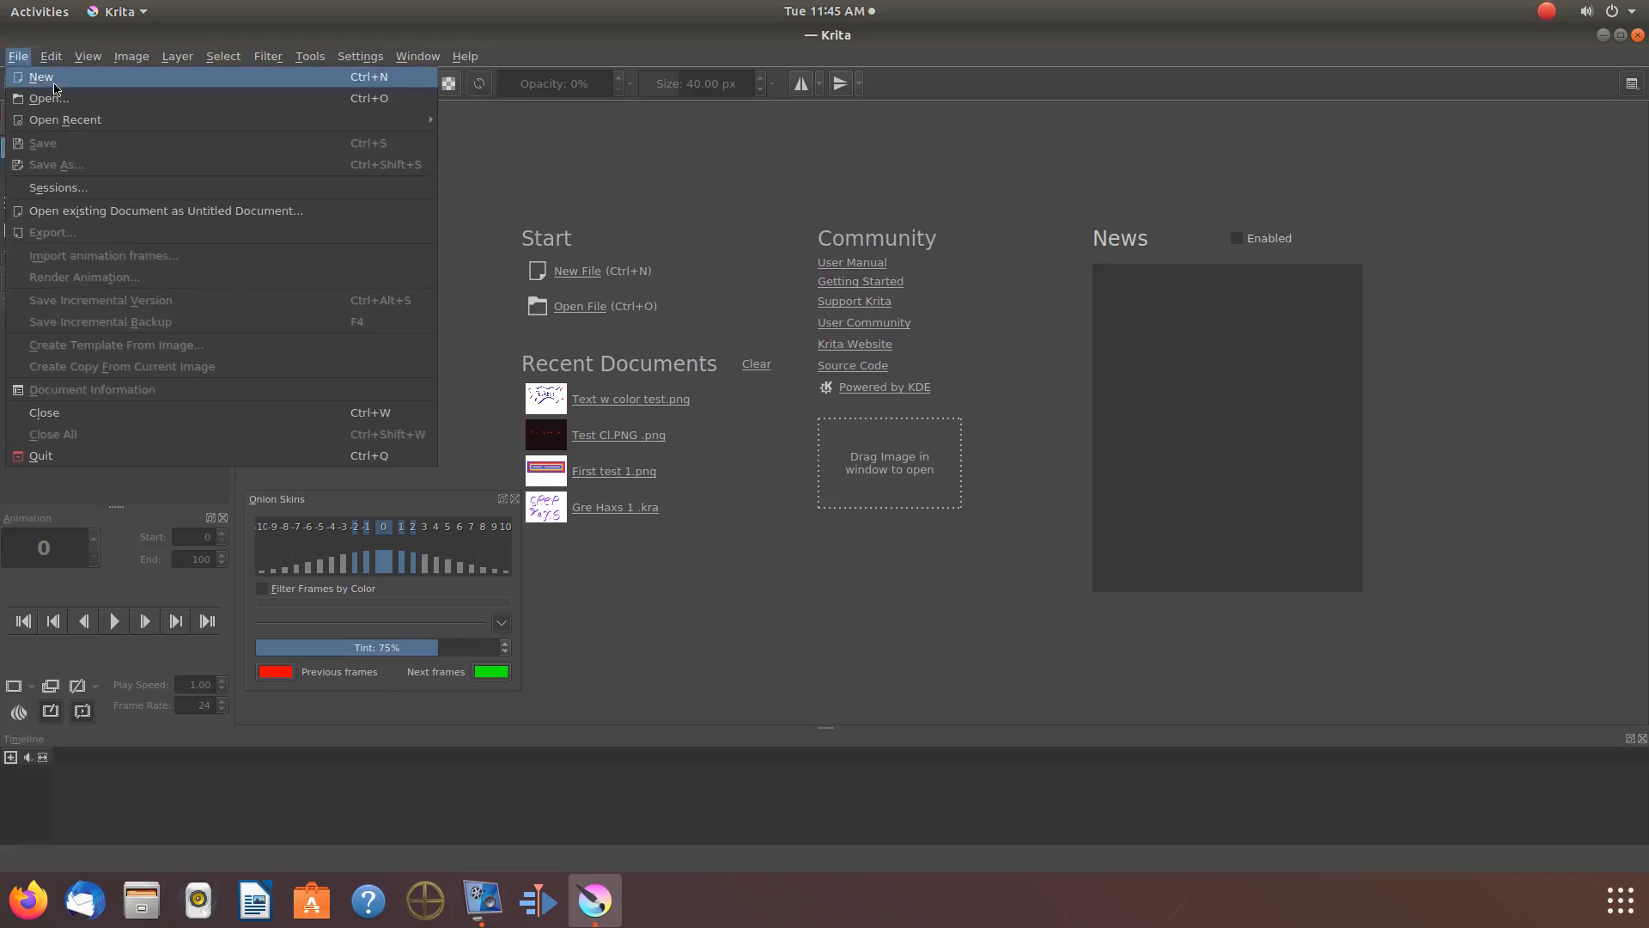
{"action": "left_click", "coordinate": [41, 76]}
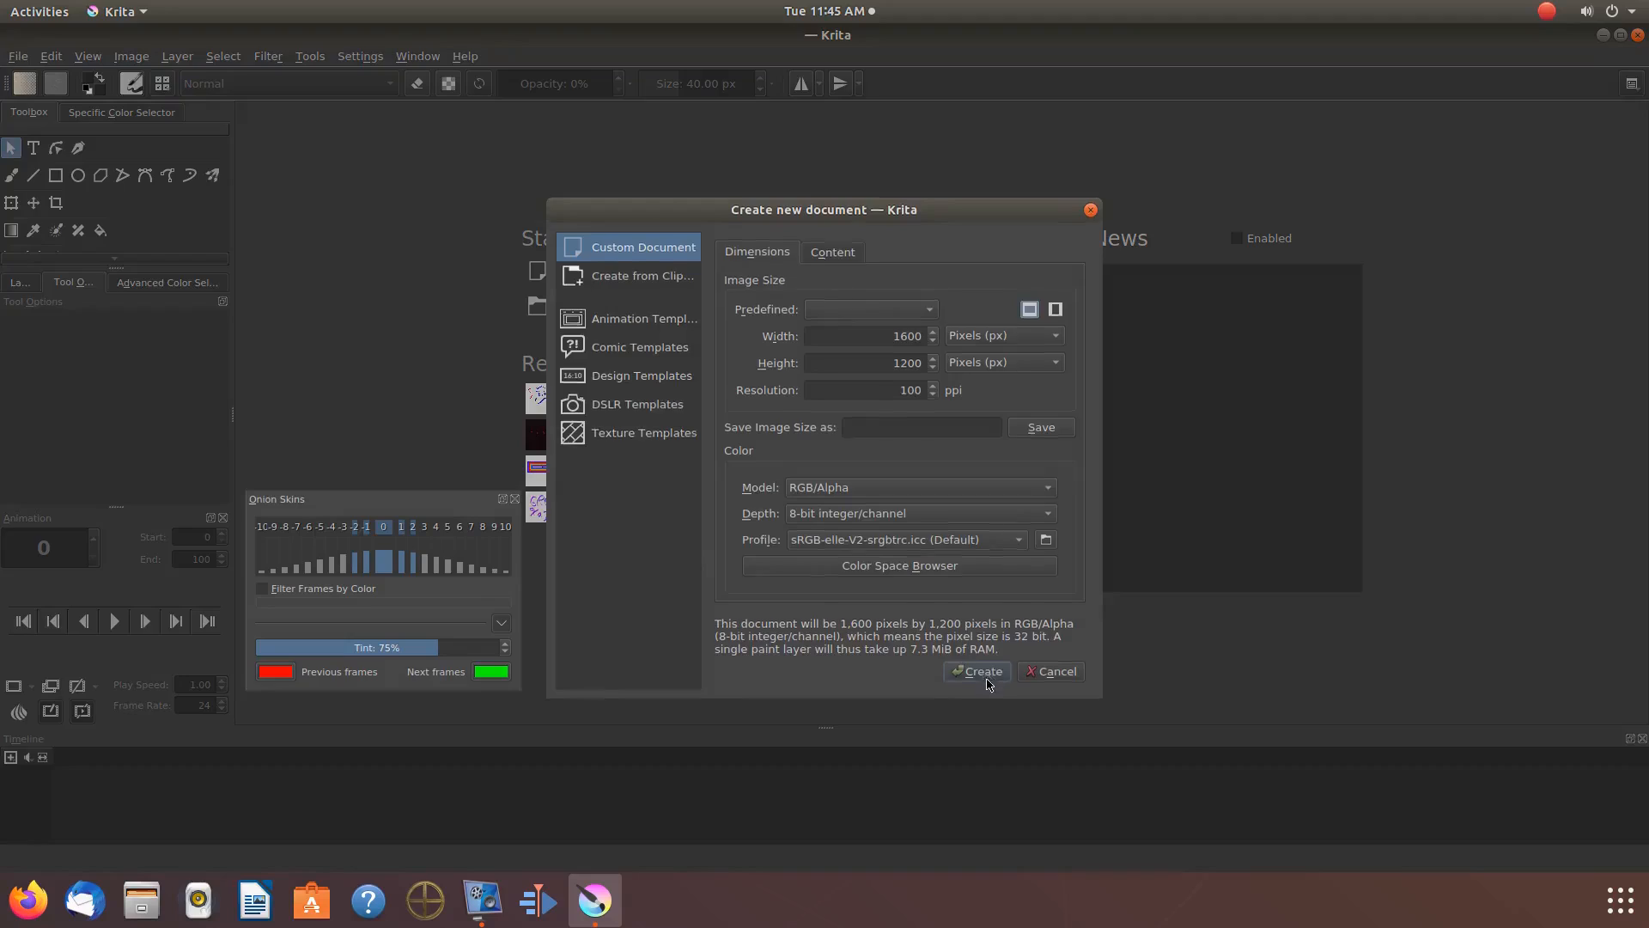
{"action": "left_click", "coordinate": [976, 671]}
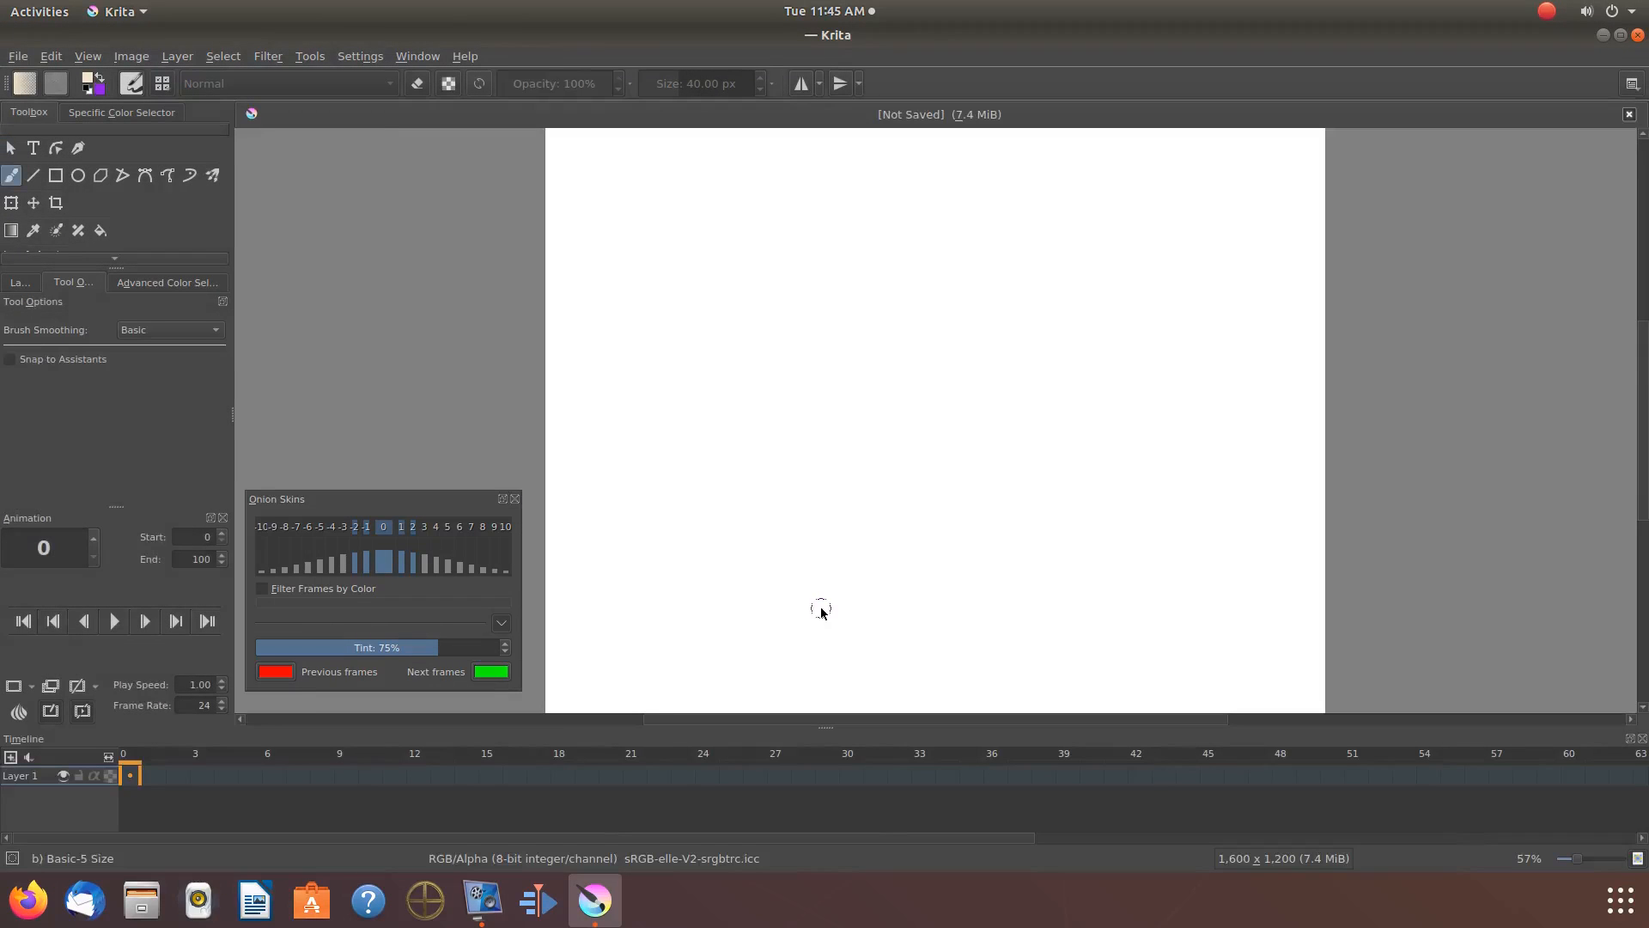
{"action": "mouse_move", "coordinate": [268, 280]}
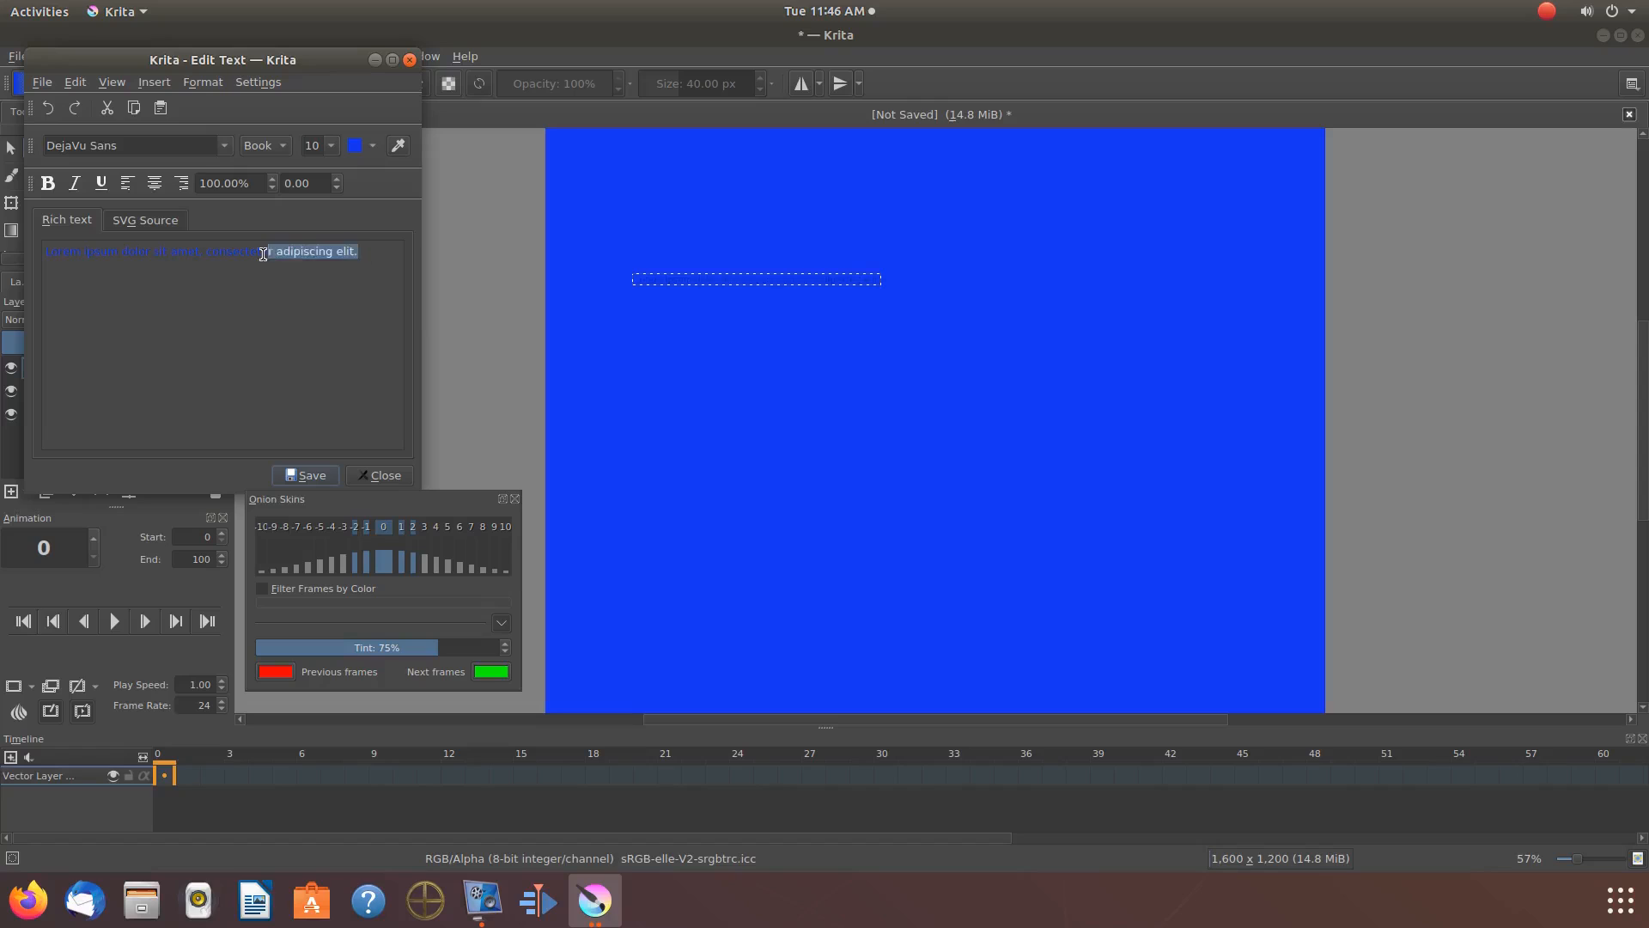
- Add red vector text 'This is Redfeather' at size 28 over the blue-filled layer
{"action": "left_click", "coordinate": [356, 145]}
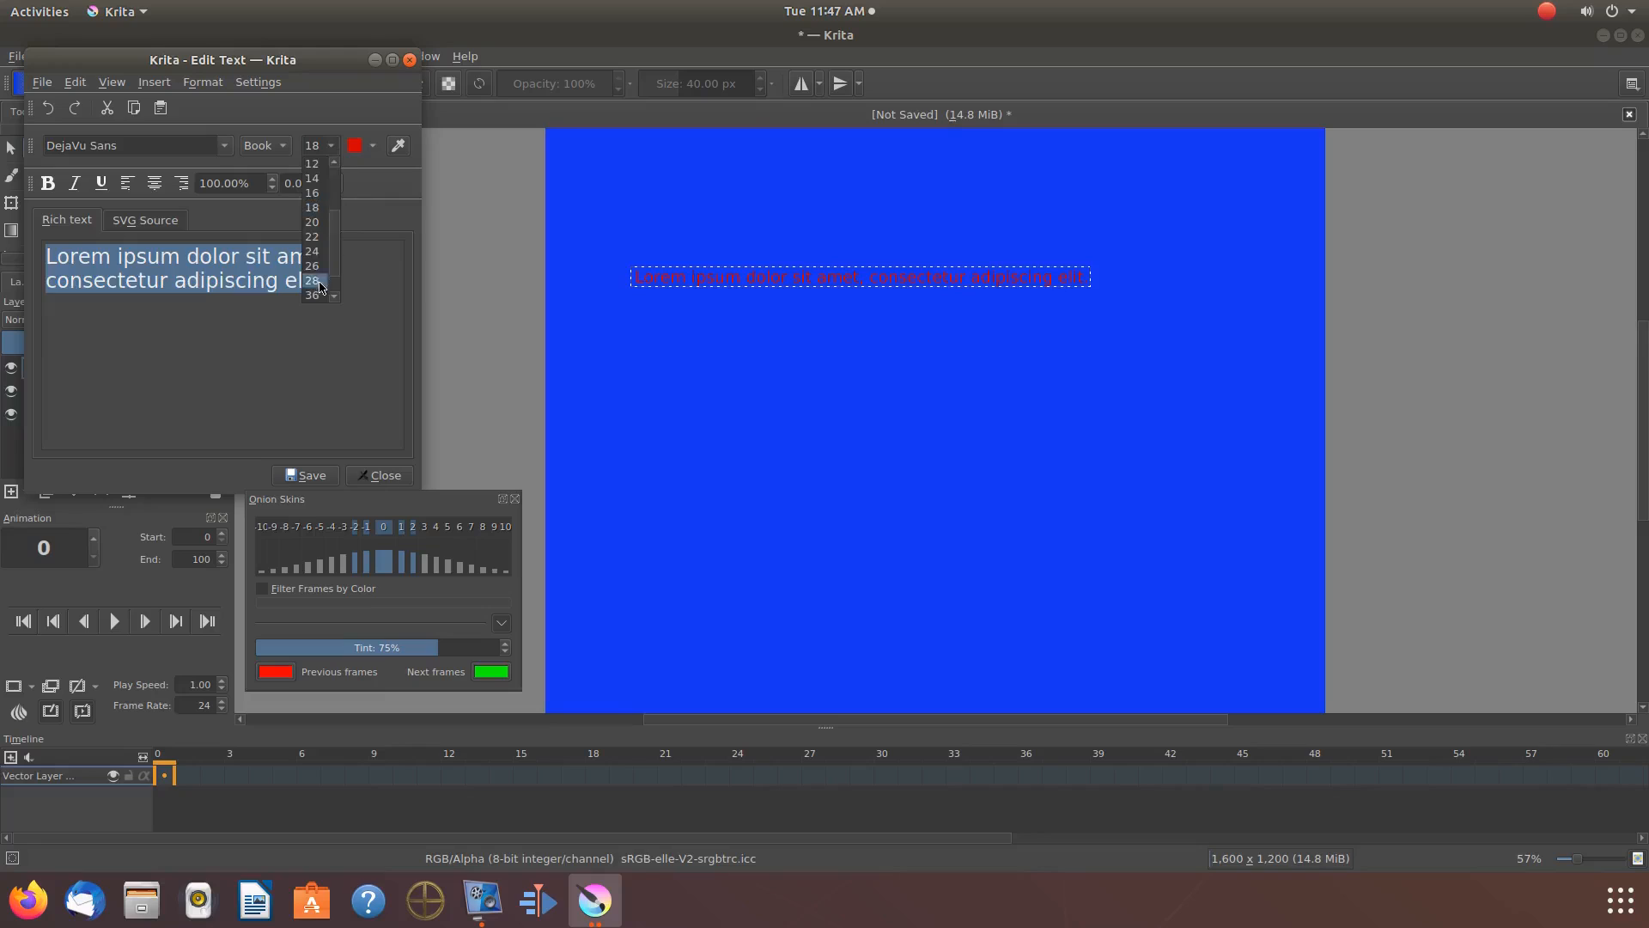
{"action": "left_click", "coordinate": [311, 280]}
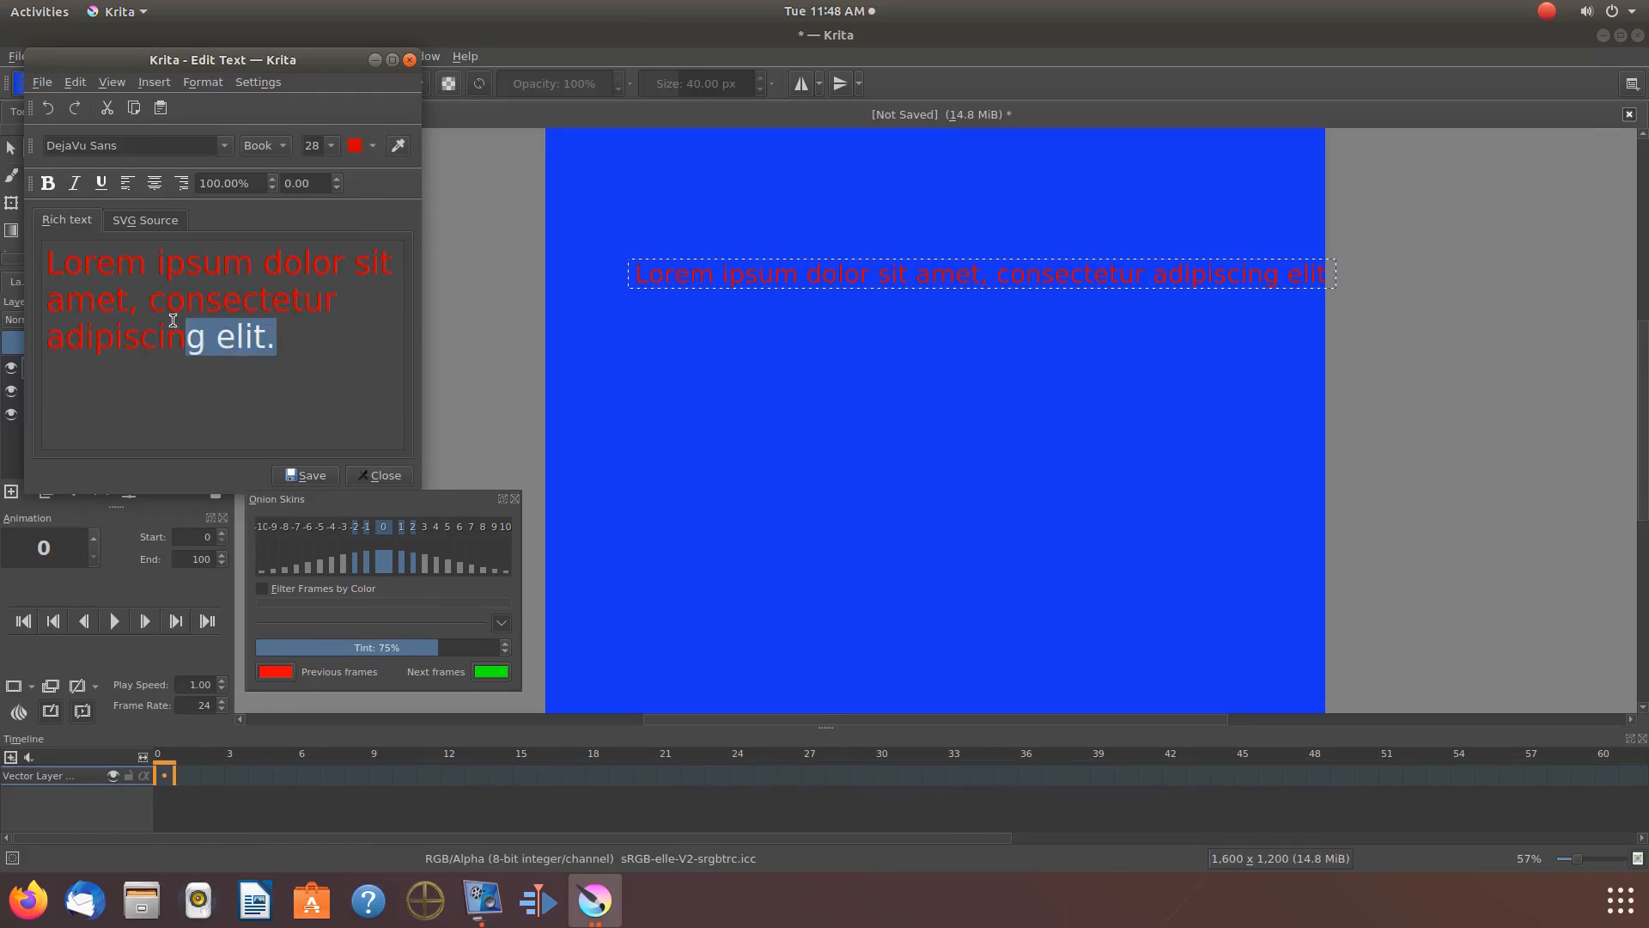
{"action": "type", "text": "This is Redfeather"}
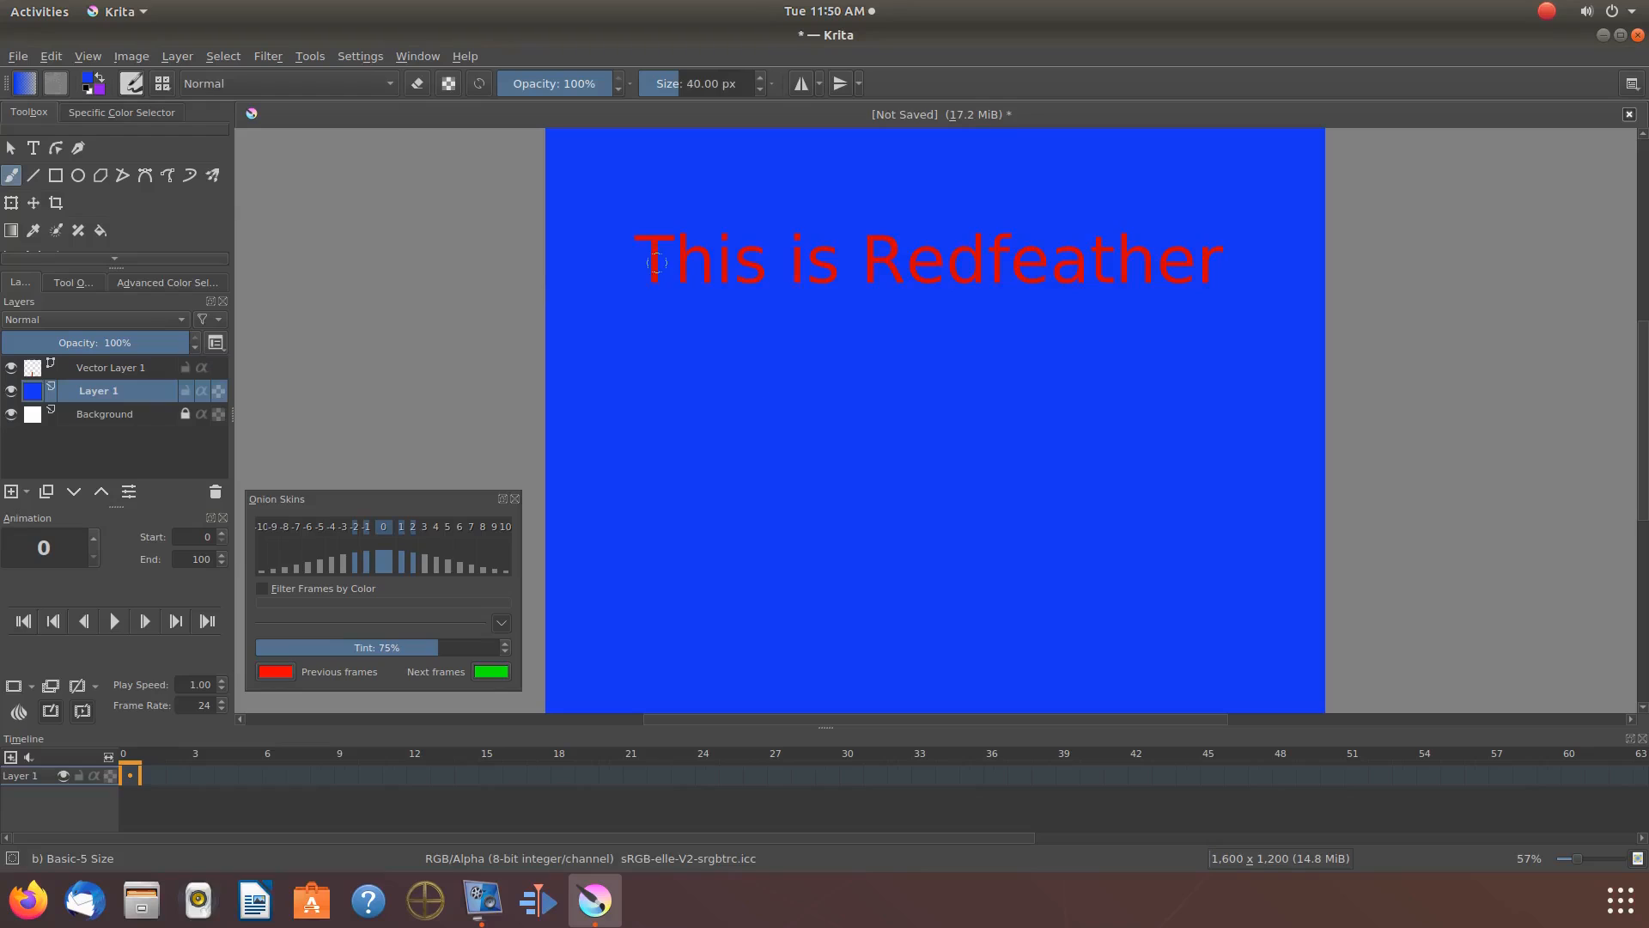
{"action": "mouse_move", "coordinate": [324, 341]}
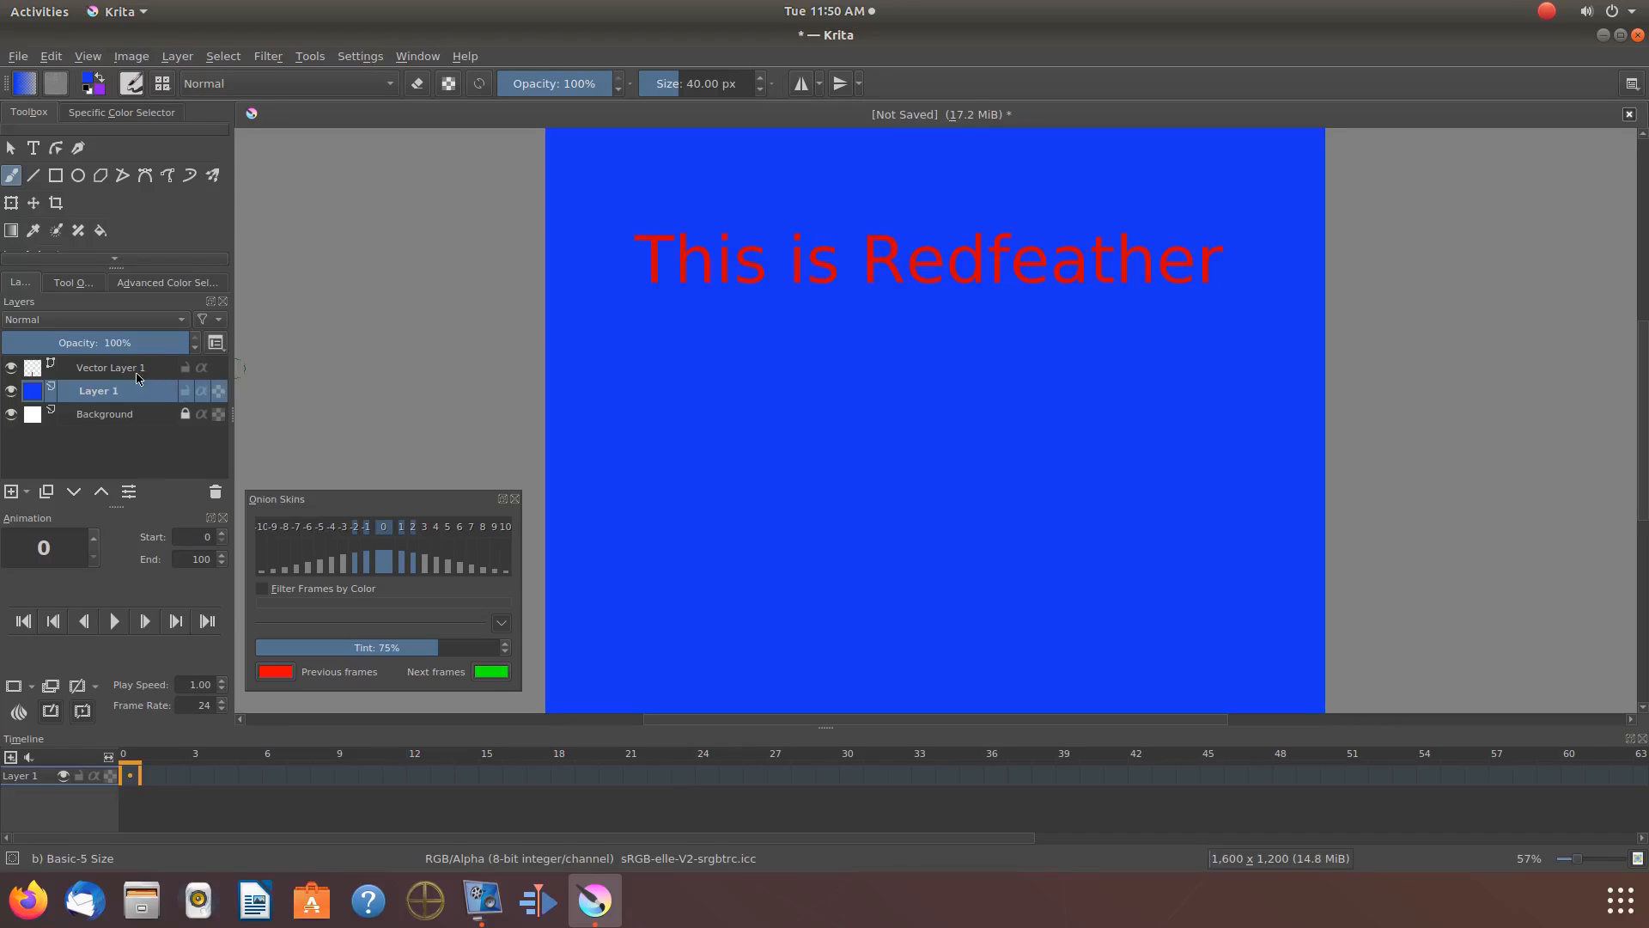
{"action": "mouse_move", "coordinate": [110, 368]}
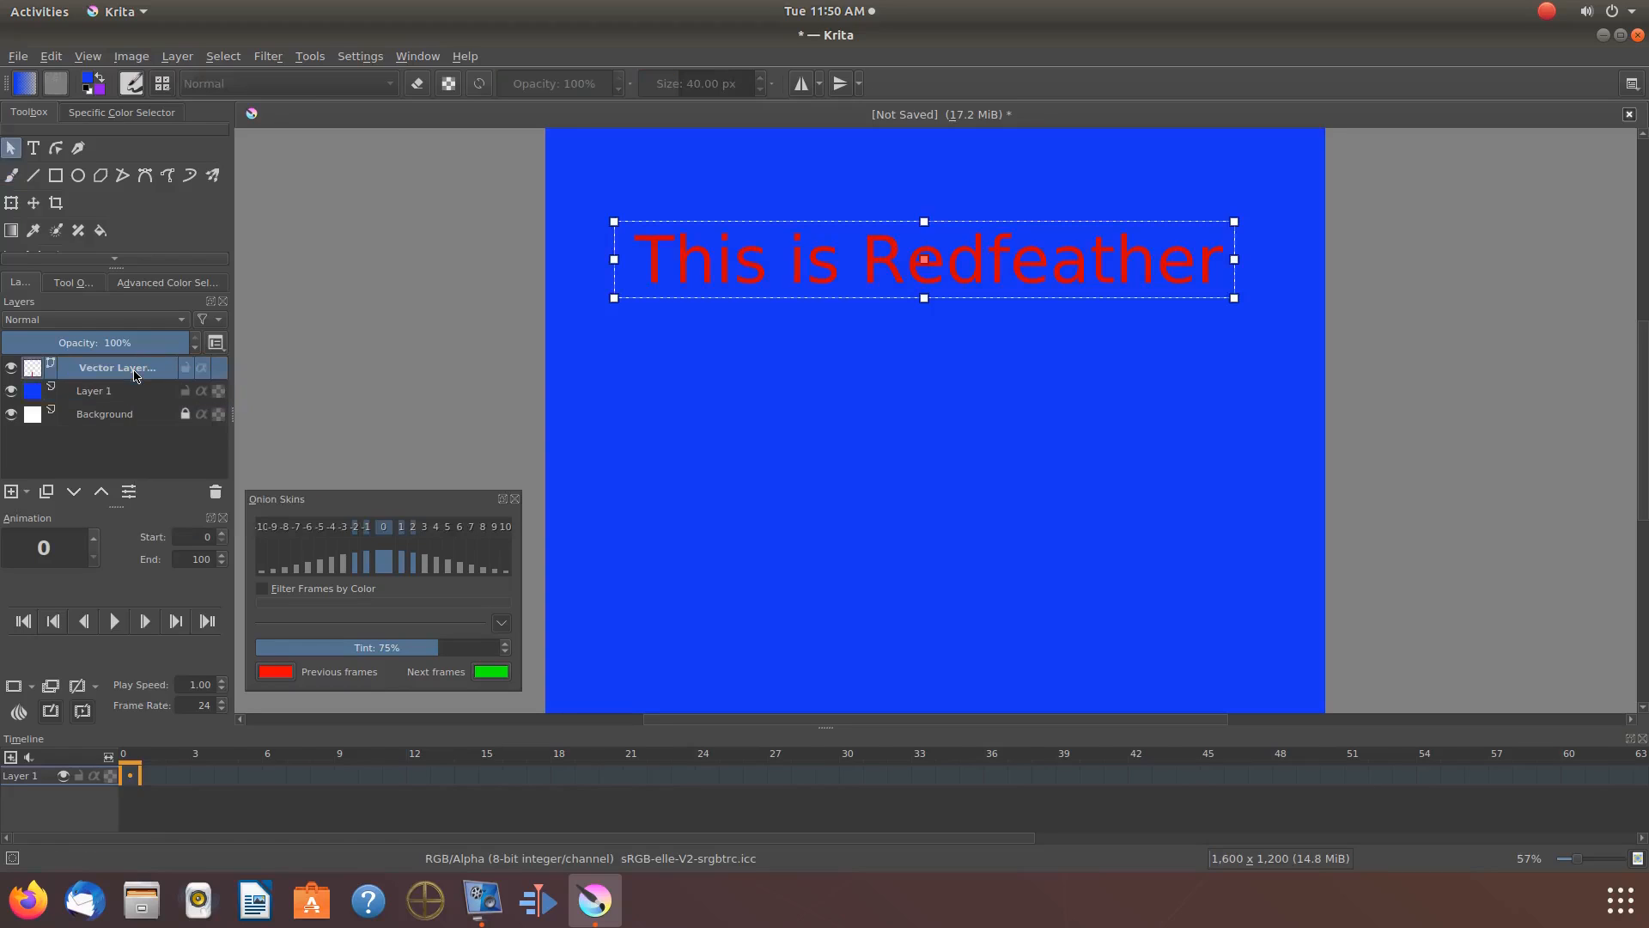
- Select Vector Layer 1 holding the 'This is Redfeather' text shape
{"action": "left_click", "coordinate": [118, 368]}
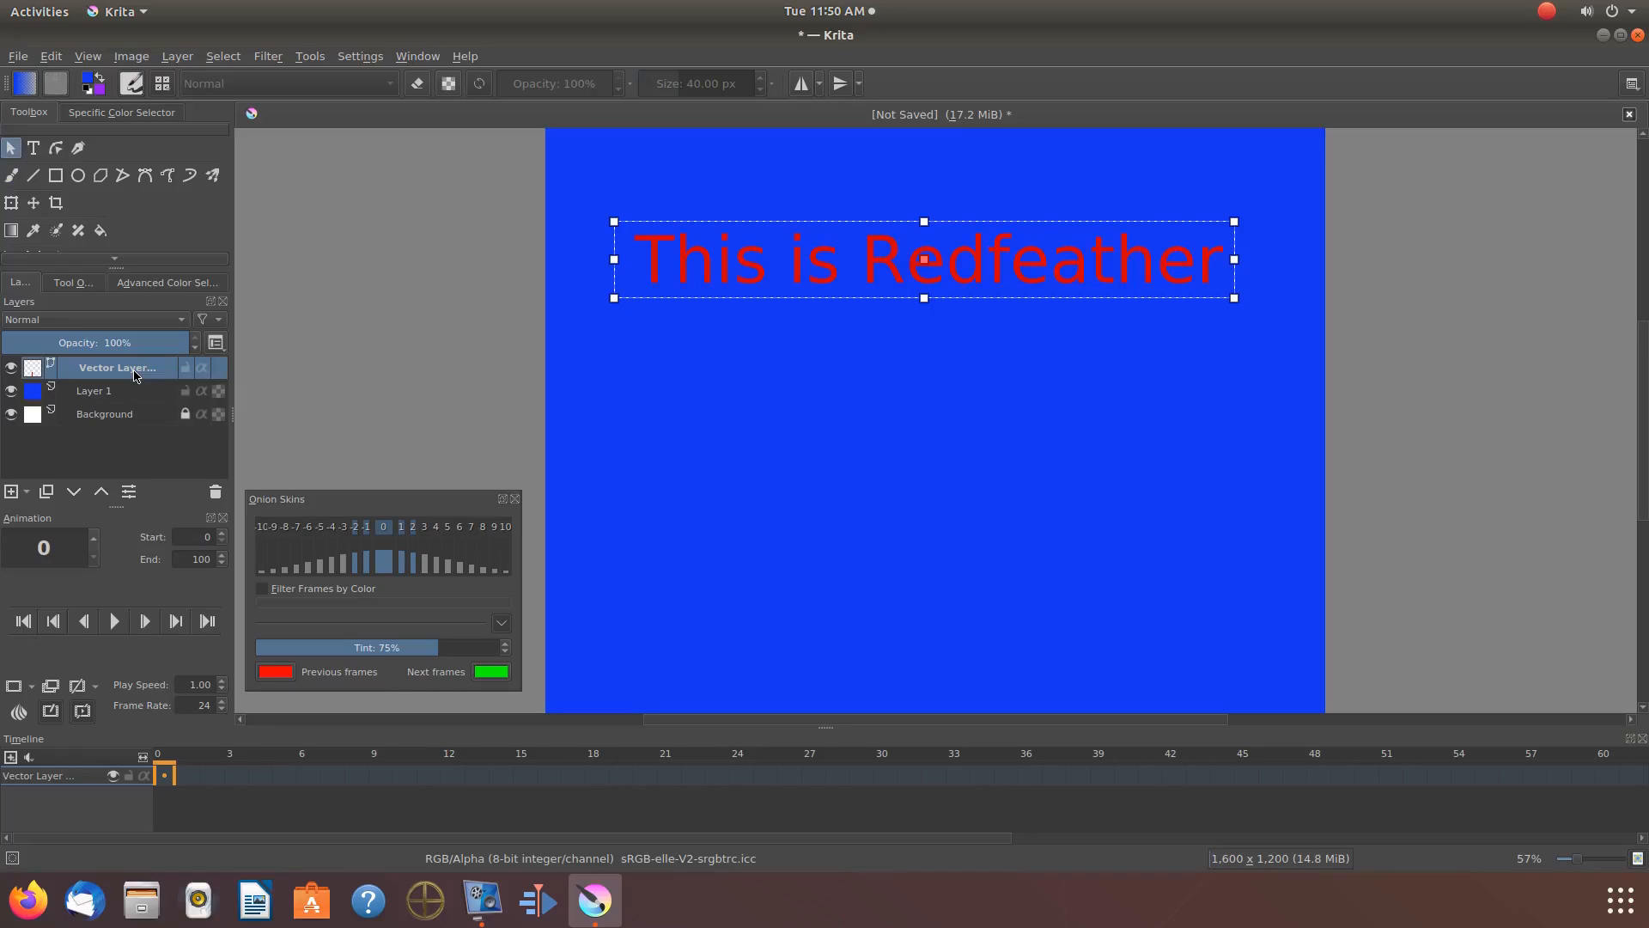
{"action": "mouse_move", "coordinate": [191, 232]}
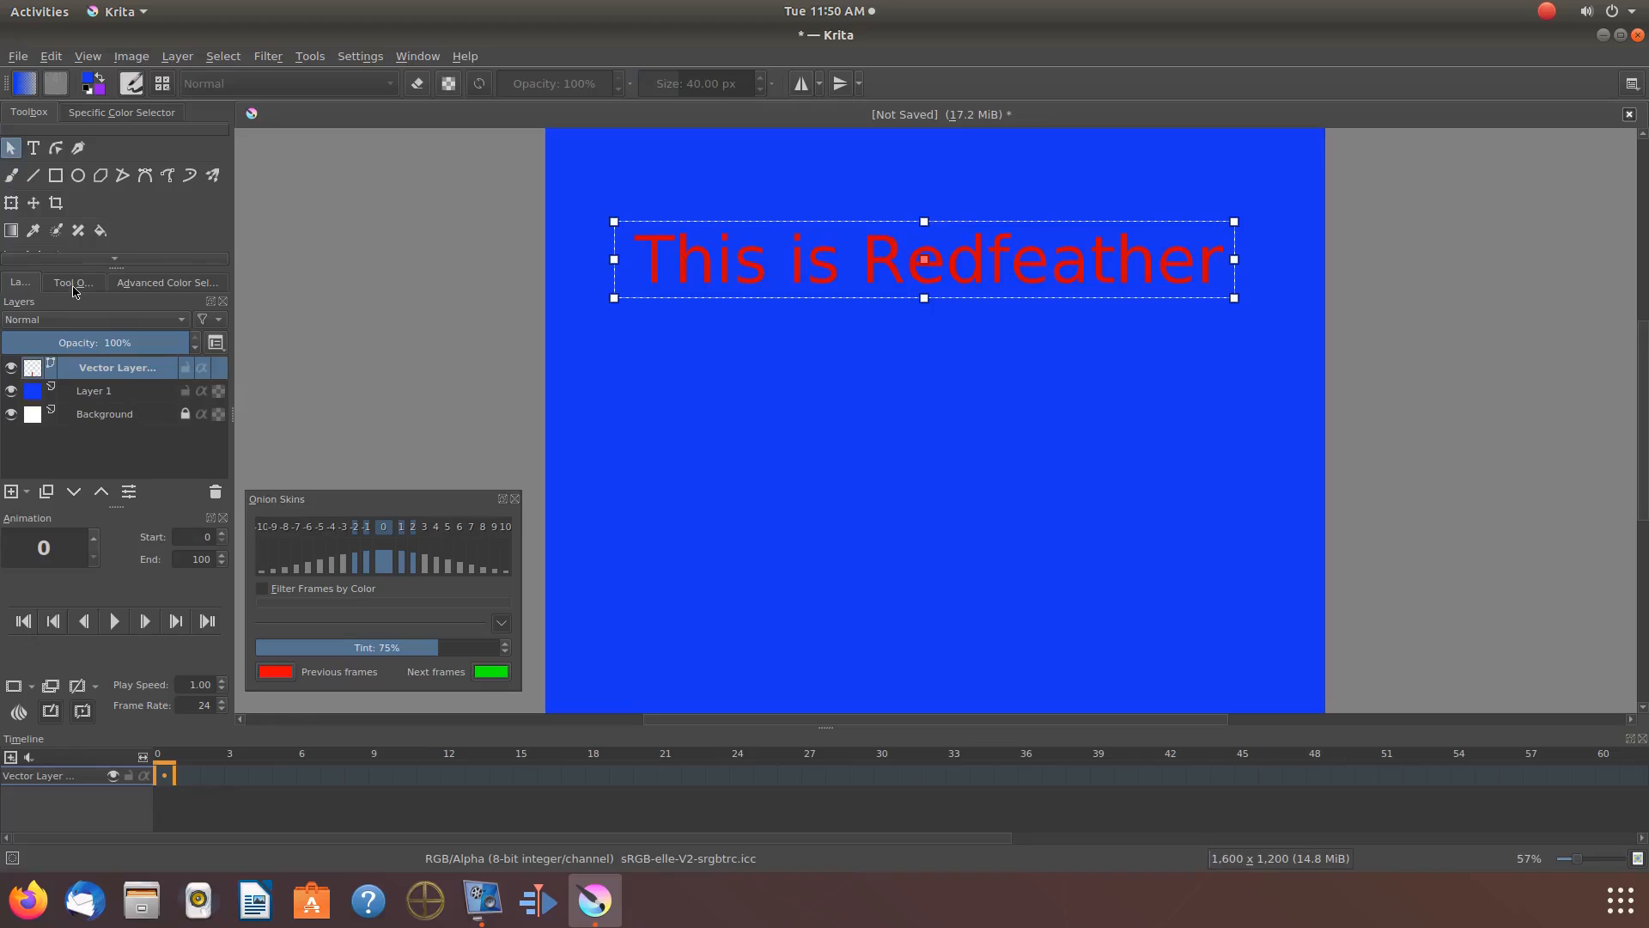
{"action": "mouse_move", "coordinate": [72, 282]}
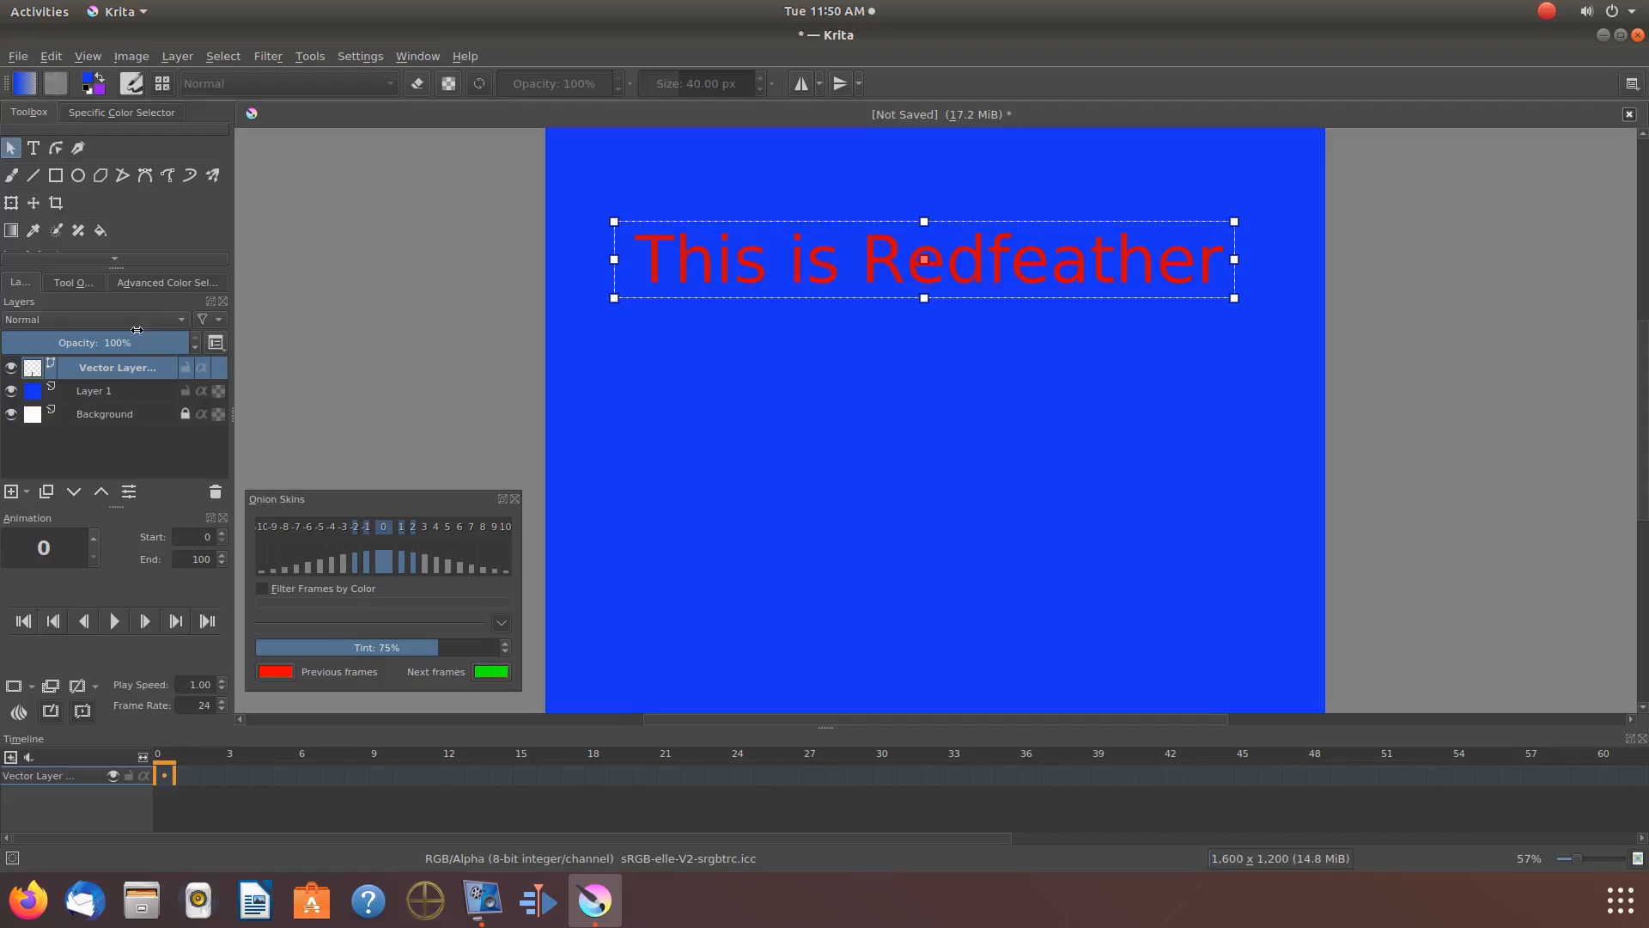
- Set the selected text shape's fill to solid red from the Tool Options Color bar
{"action": "left_click", "coordinate": [70, 282]}
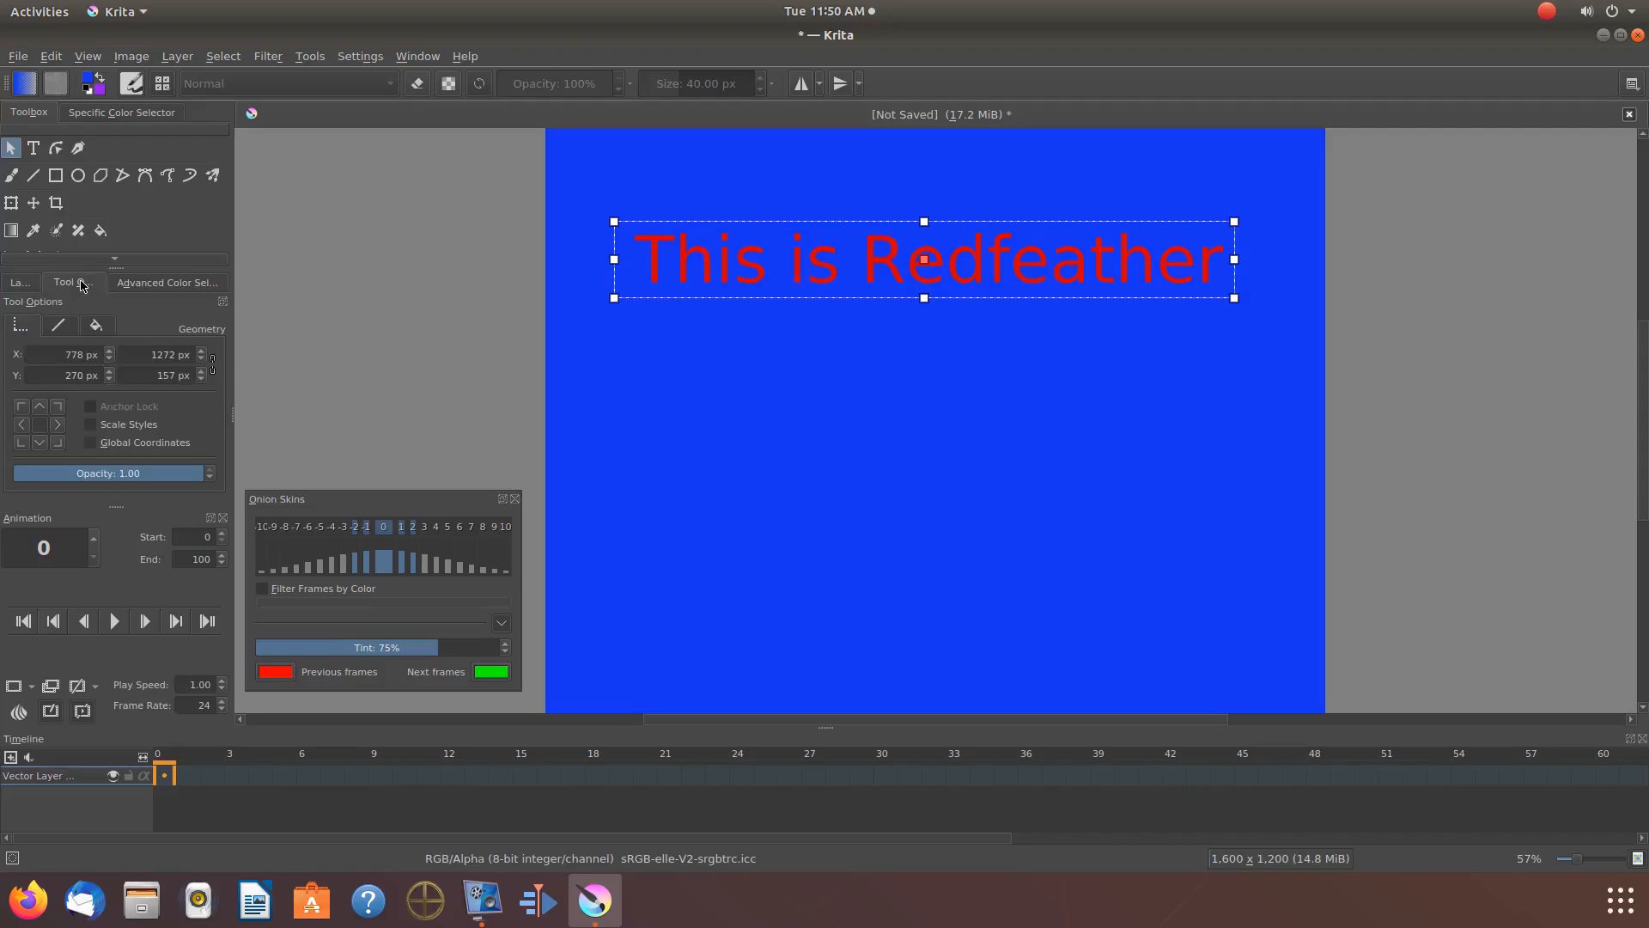
{"action": "left_click", "coordinate": [359, 55]}
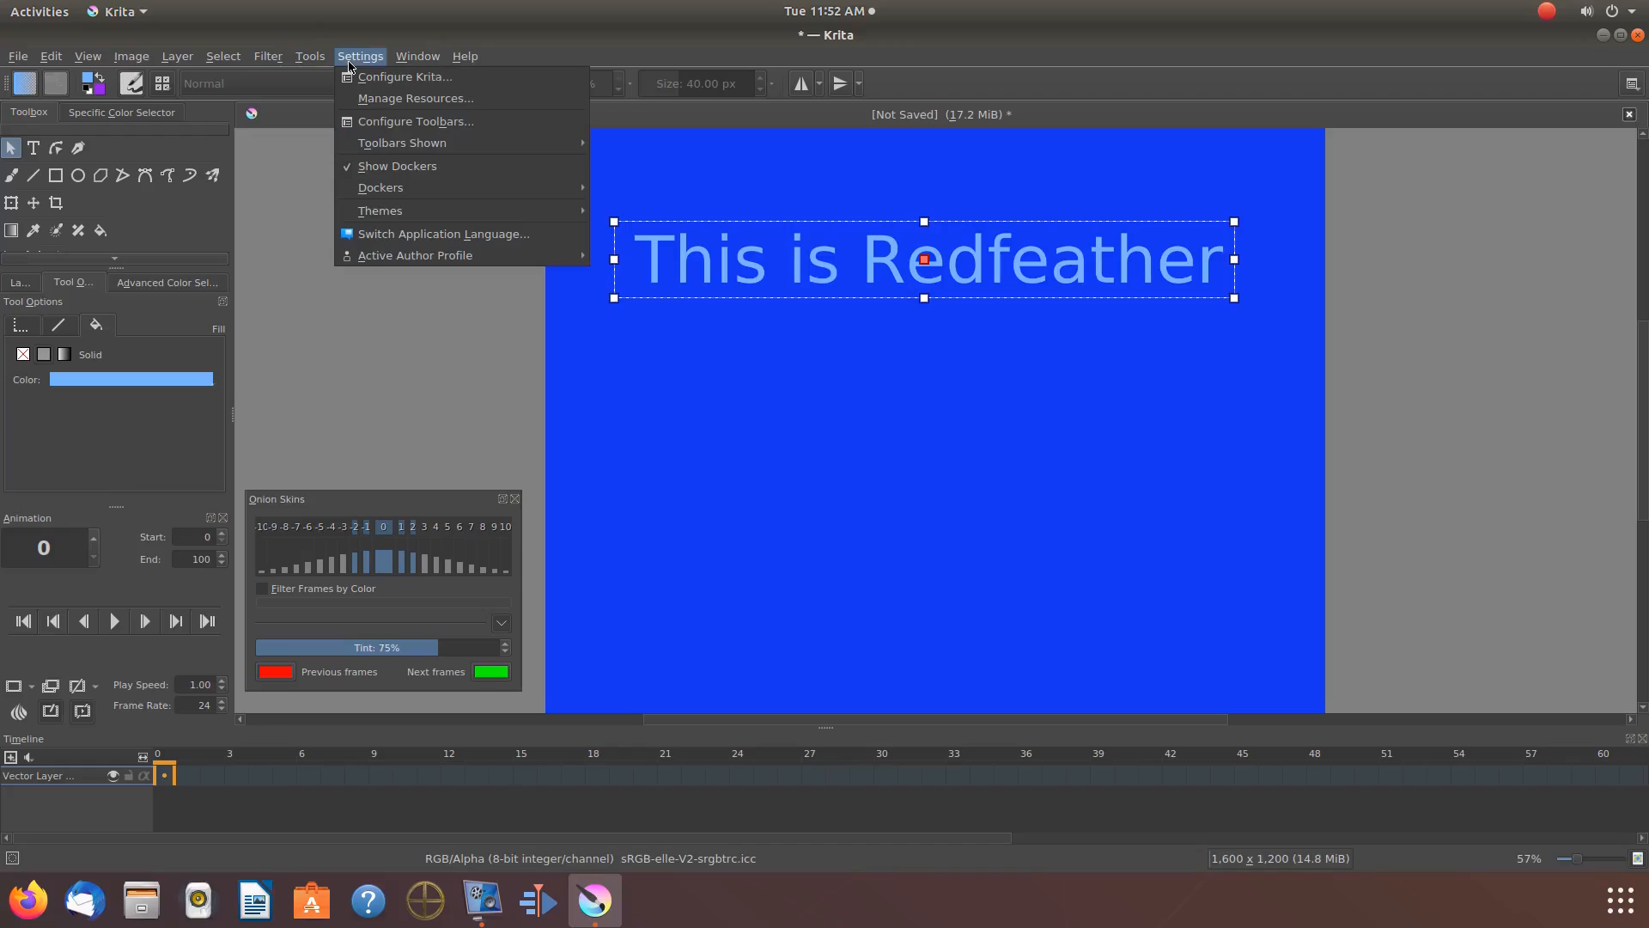
{"action": "left_click", "coordinate": [381, 187]}
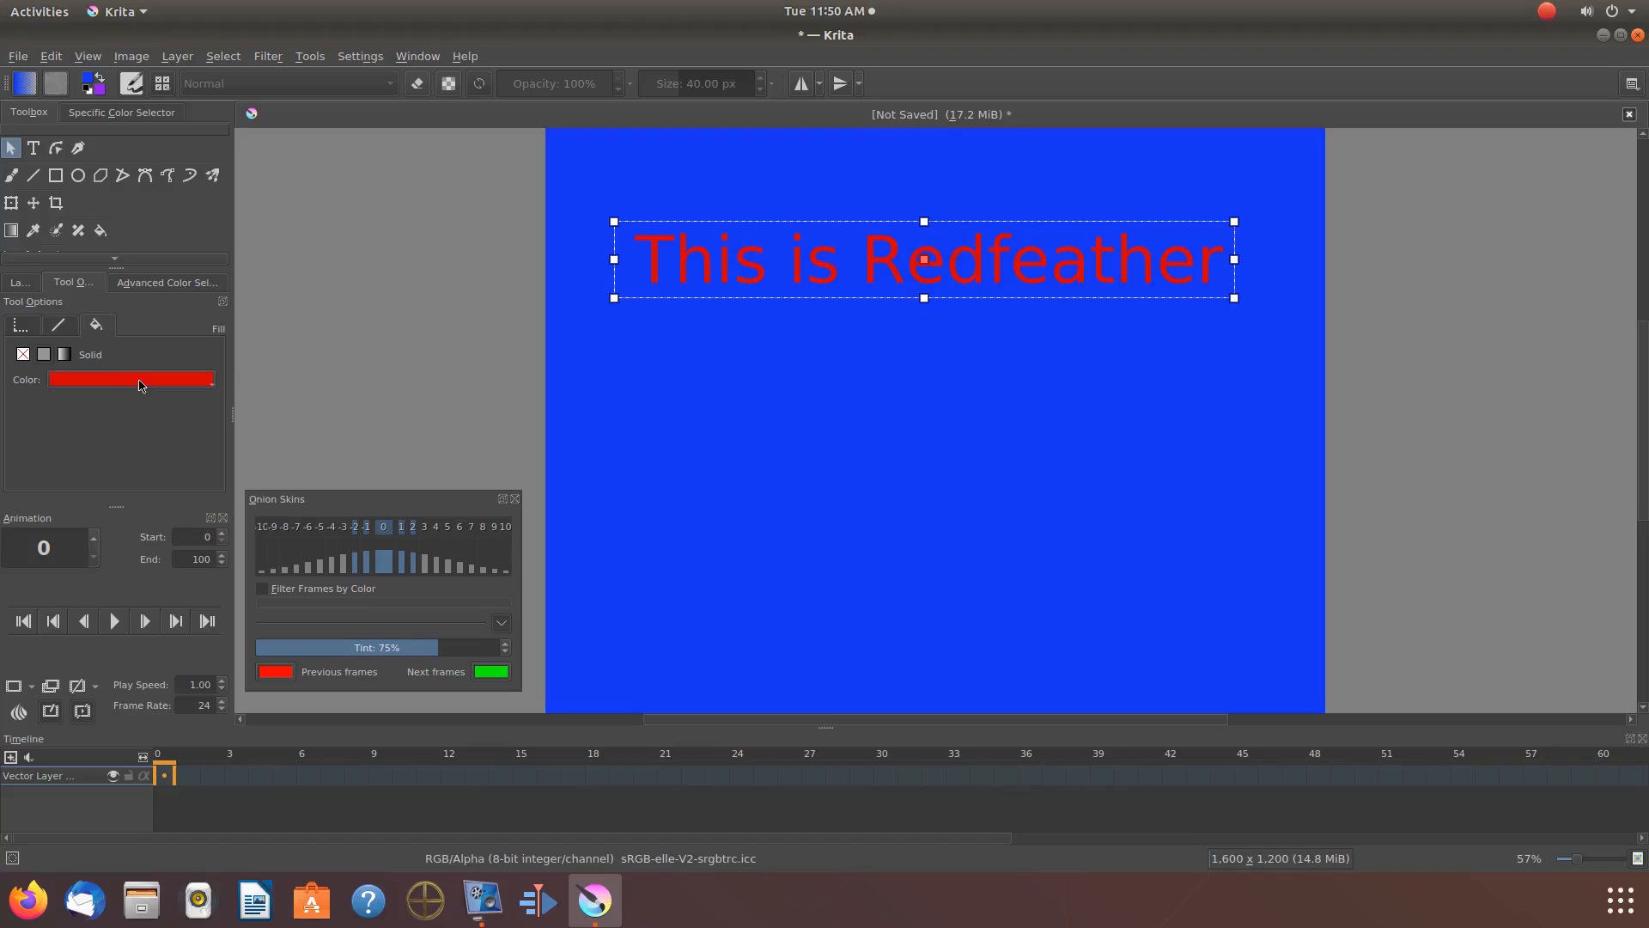
- Recolour the text fill through Cadmium yellow and Yellow ochre to orange via the Color bar swatches
{"action": "left_click", "coordinate": [130, 378]}
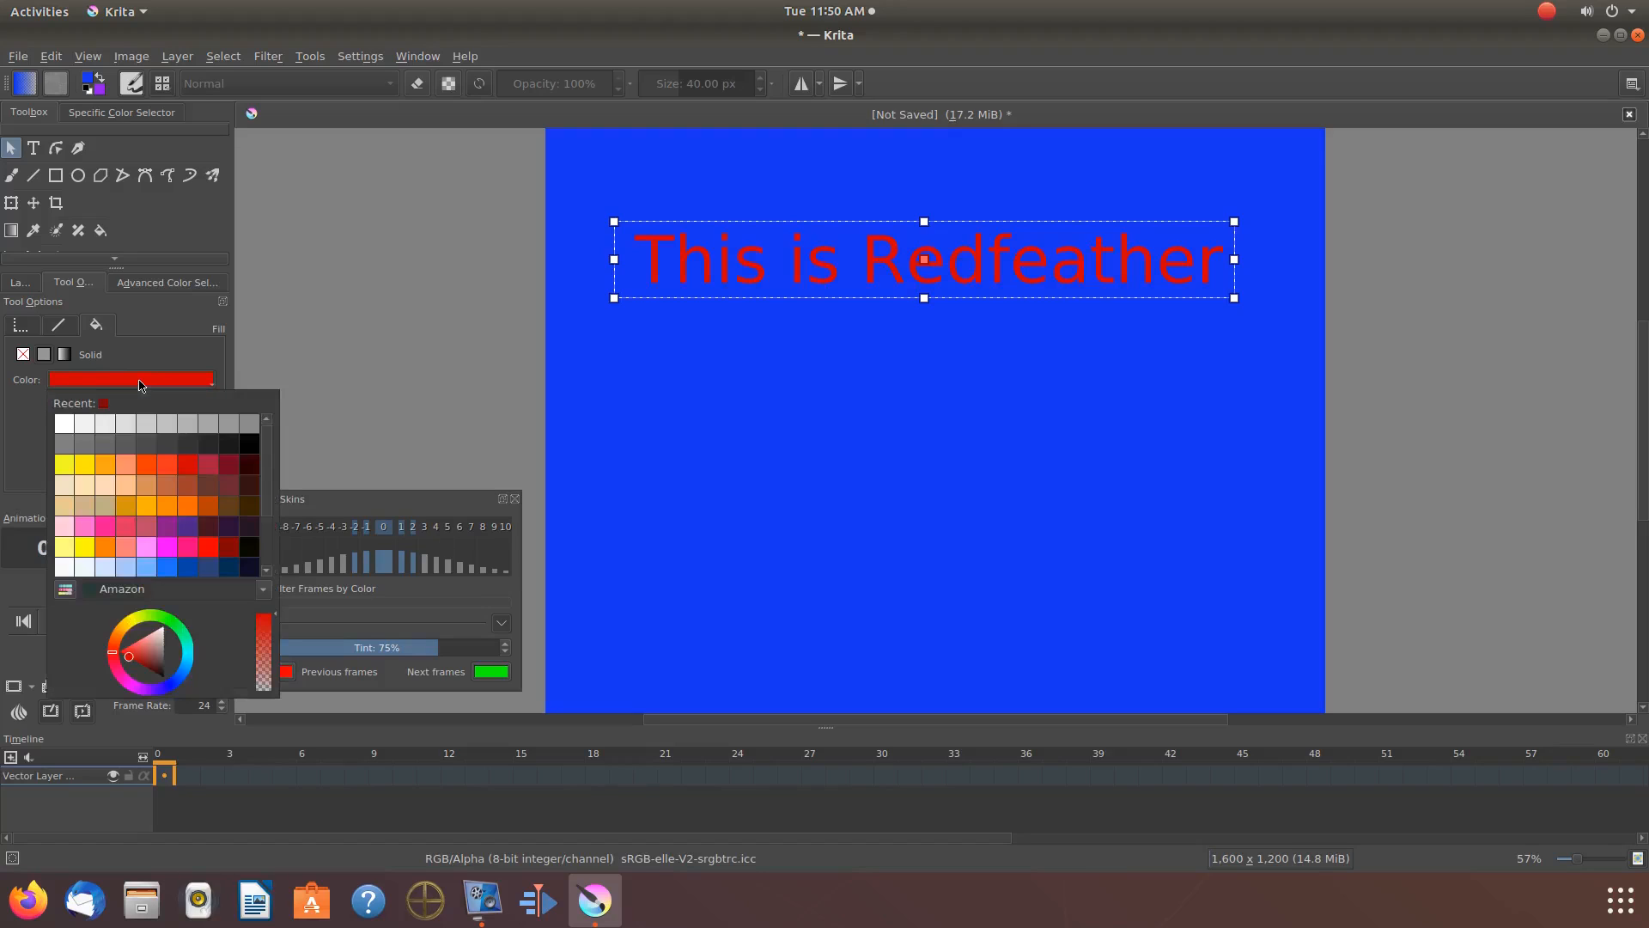
{"action": "mouse_move", "coordinate": [97, 453]}
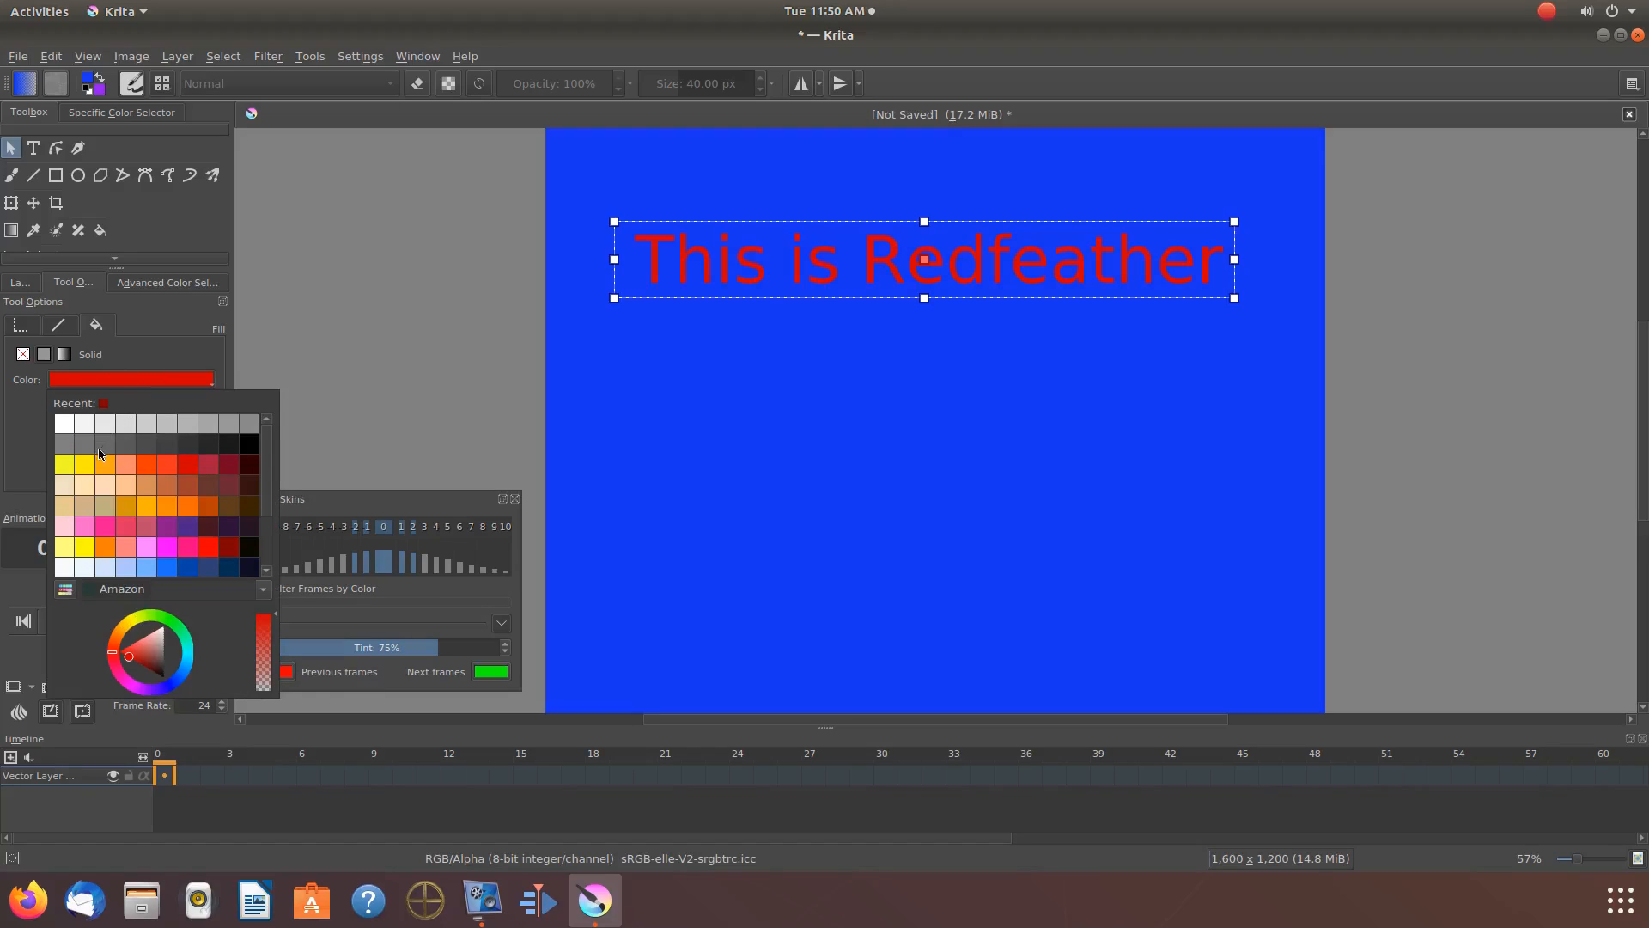
{"action": "mouse_move", "coordinate": [87, 466]}
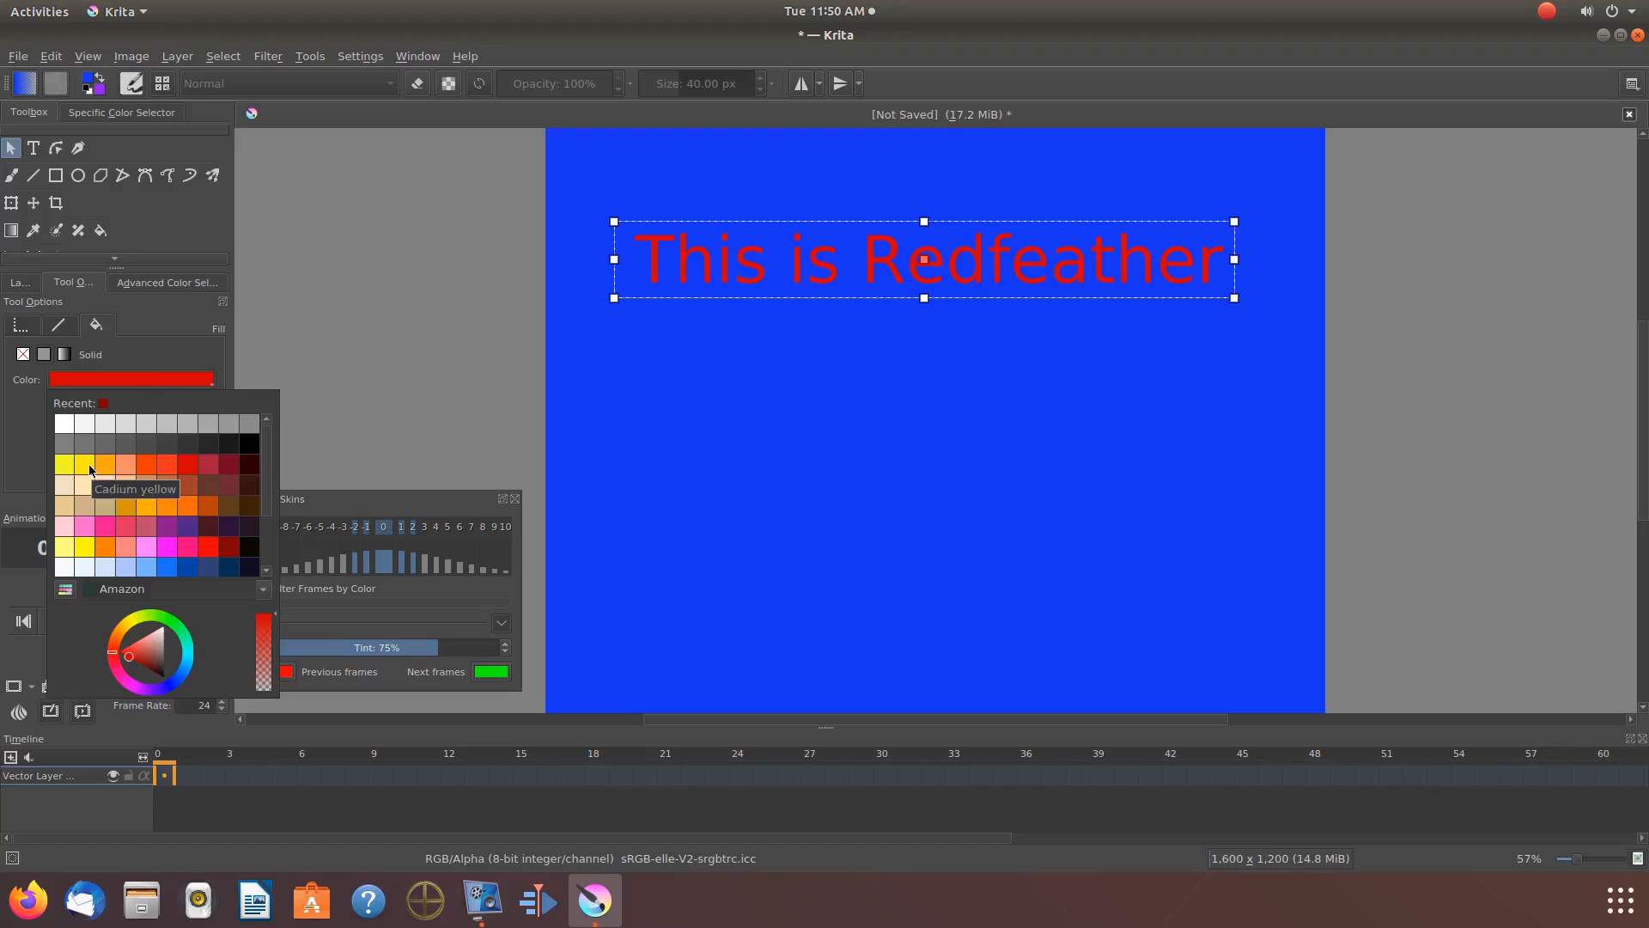
{"action": "left_click", "coordinate": [69, 463]}
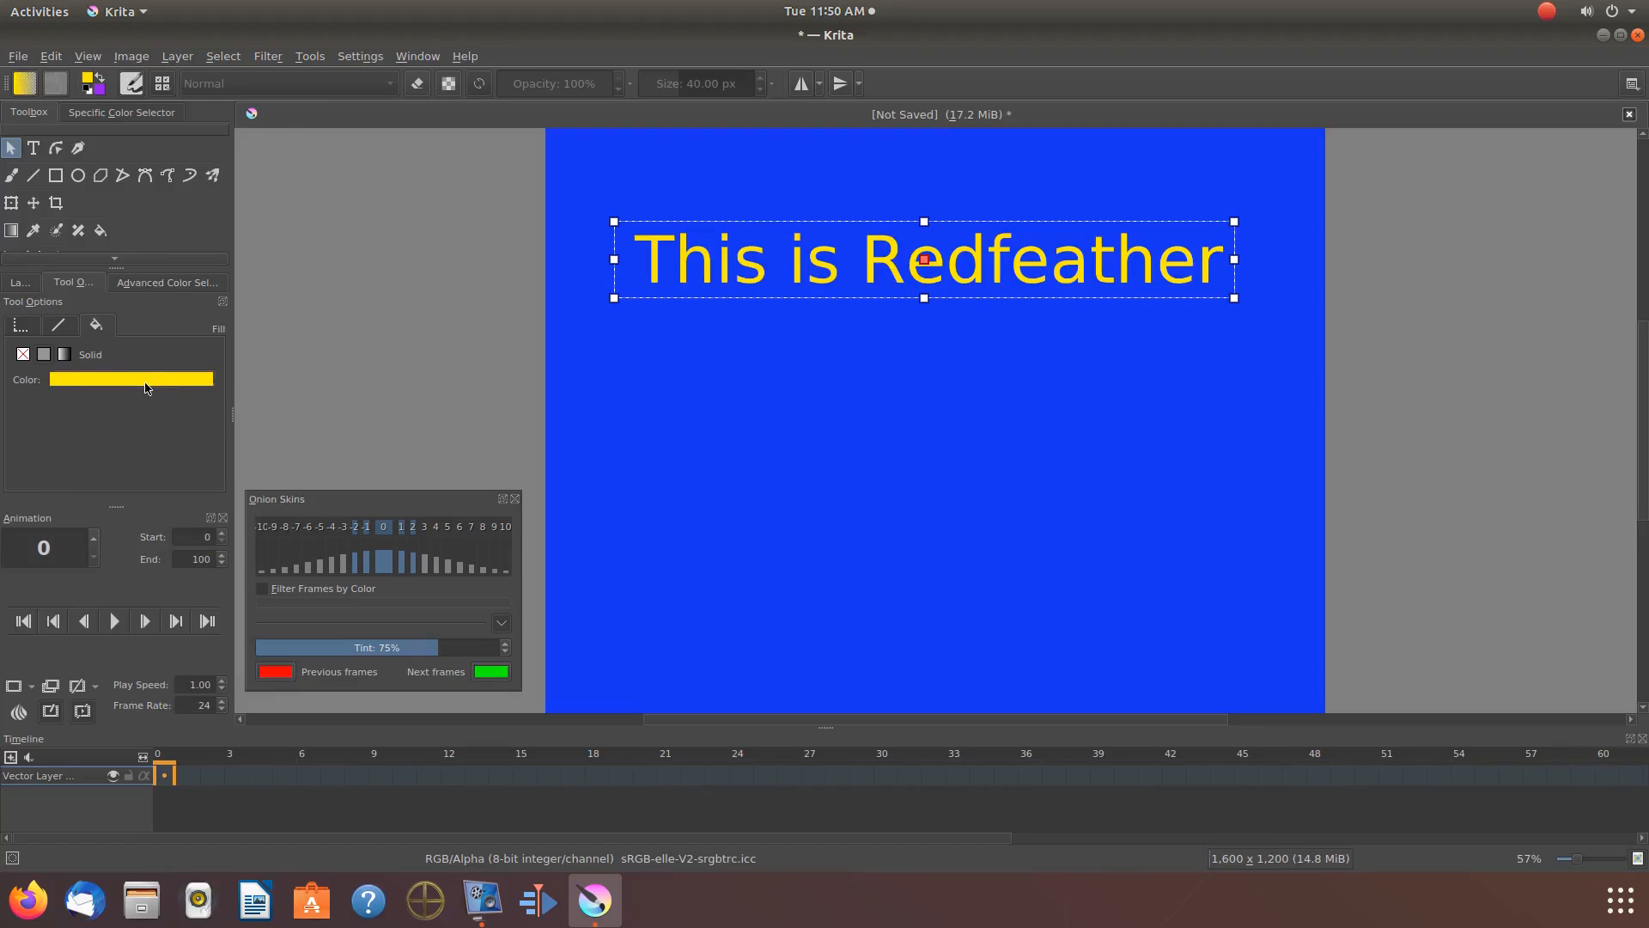
{"action": "left_click", "coordinate": [129, 378]}
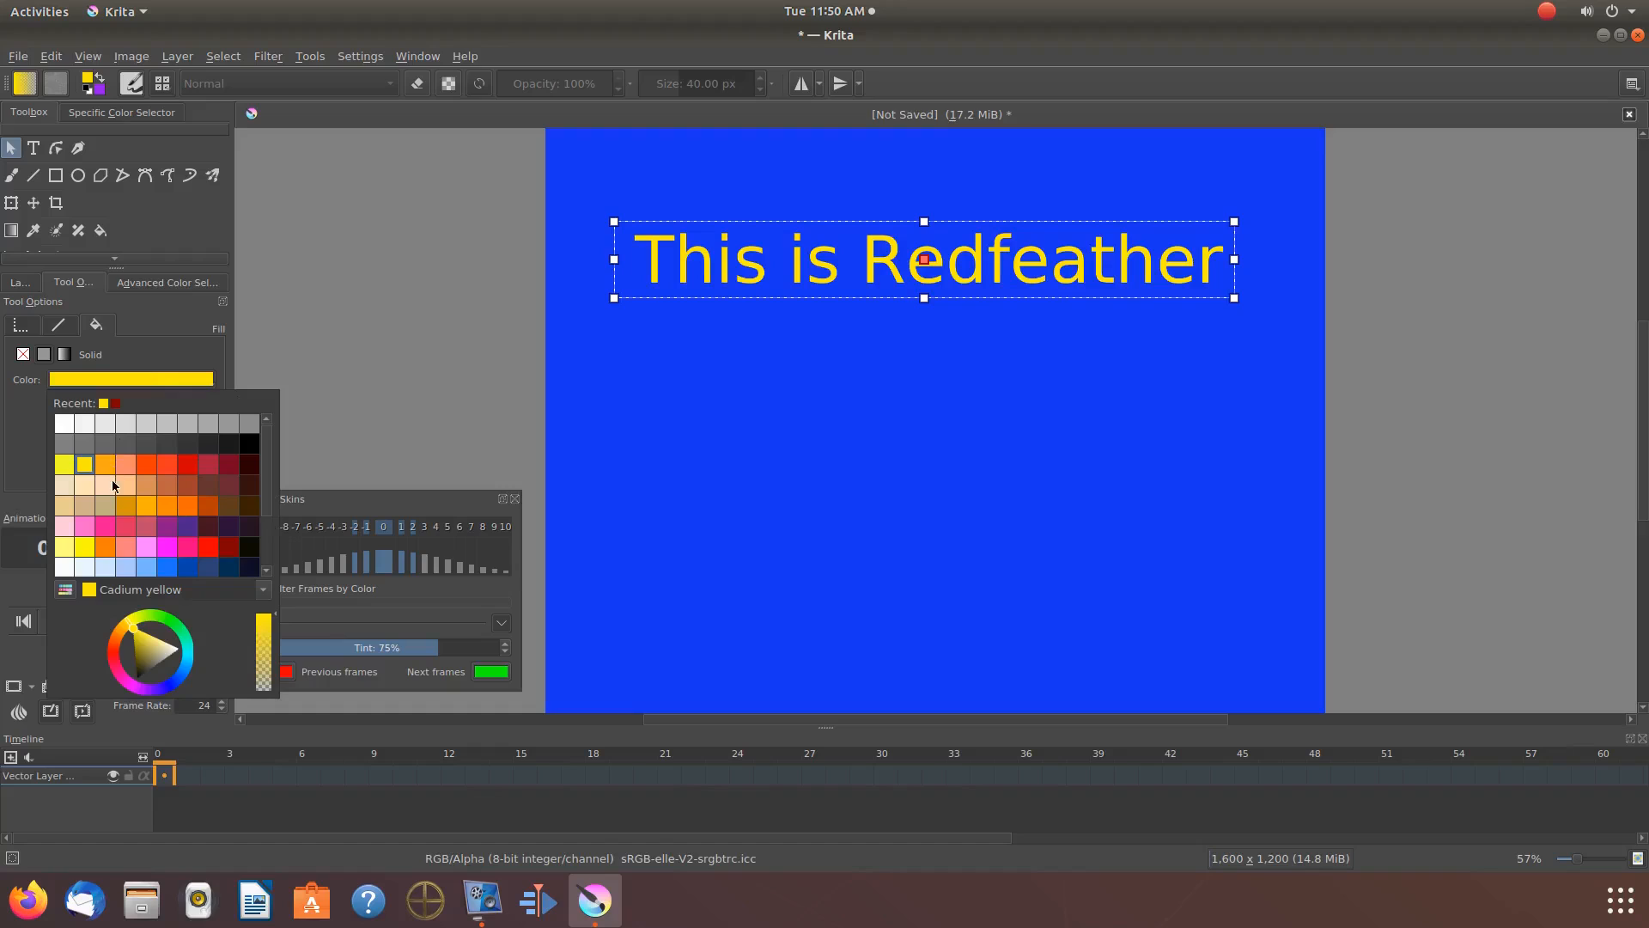
{"action": "left_click", "coordinate": [114, 484]}
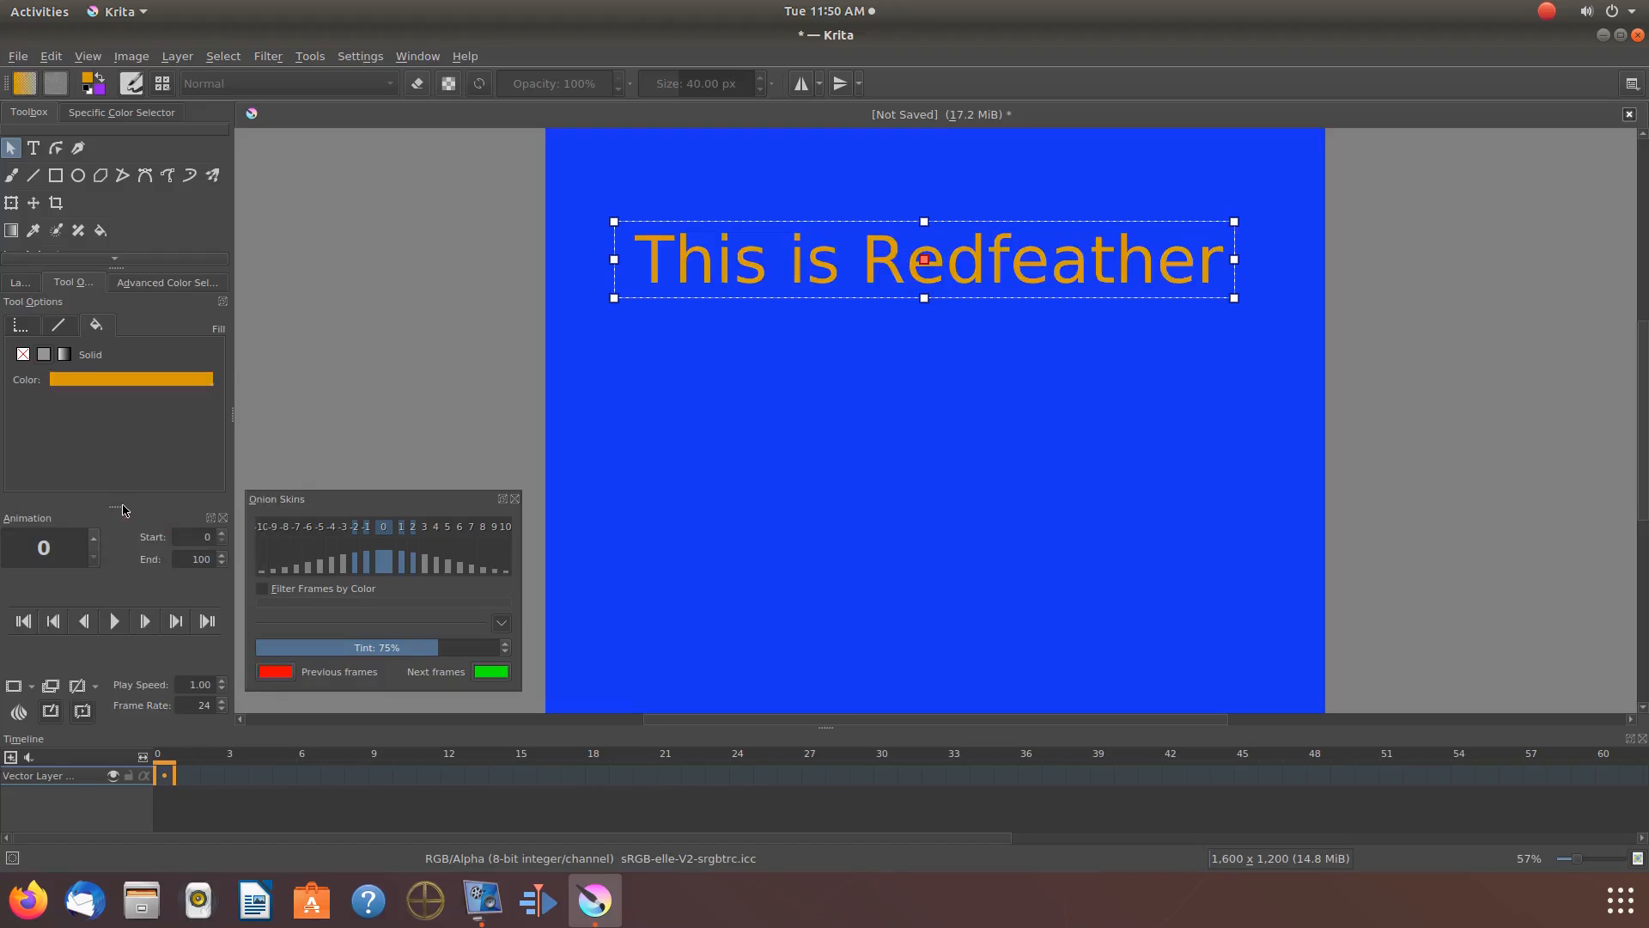
{"action": "left_click", "coordinate": [130, 378]}
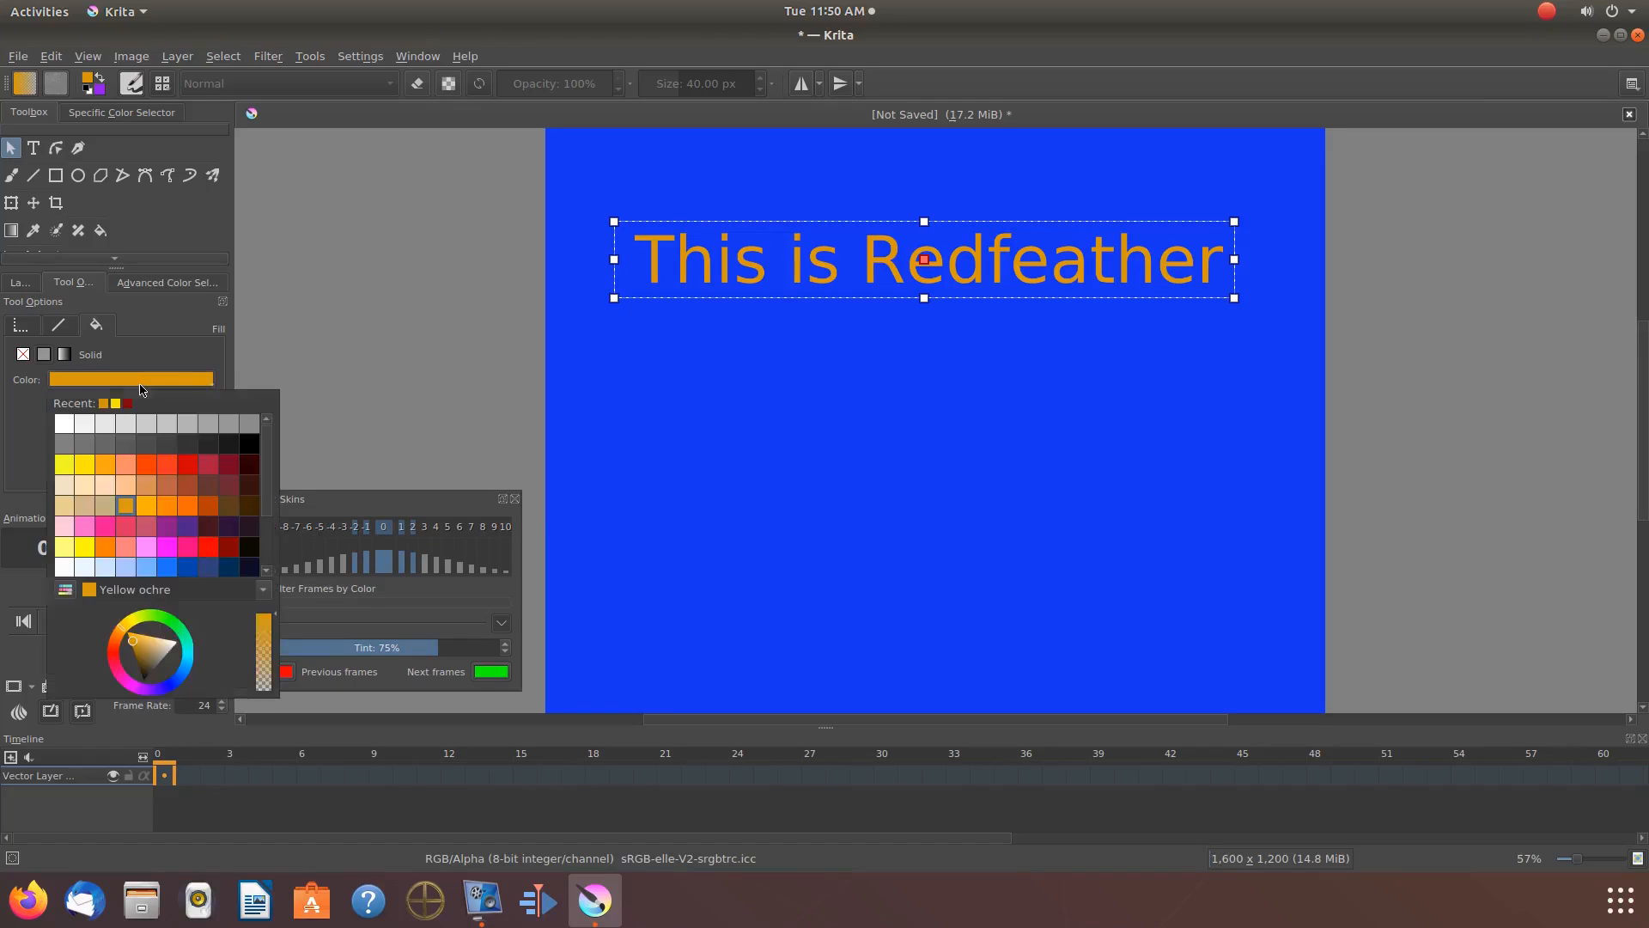
{"action": "mouse_move", "coordinate": [101, 549]}
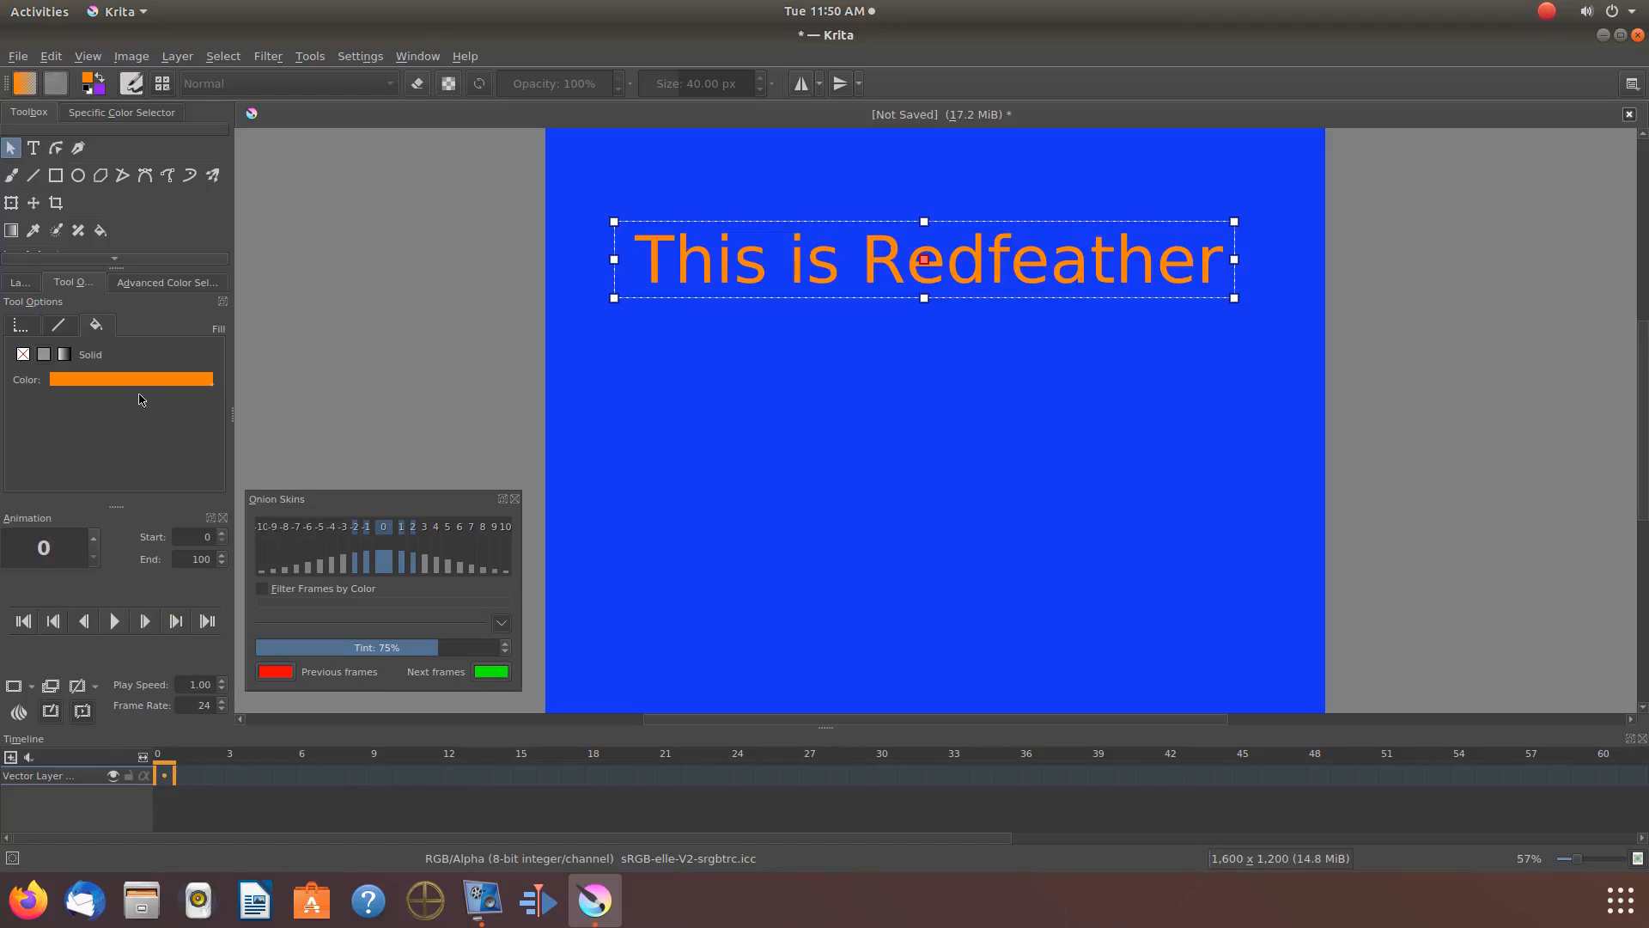
{"action": "left_click", "coordinate": [130, 378]}
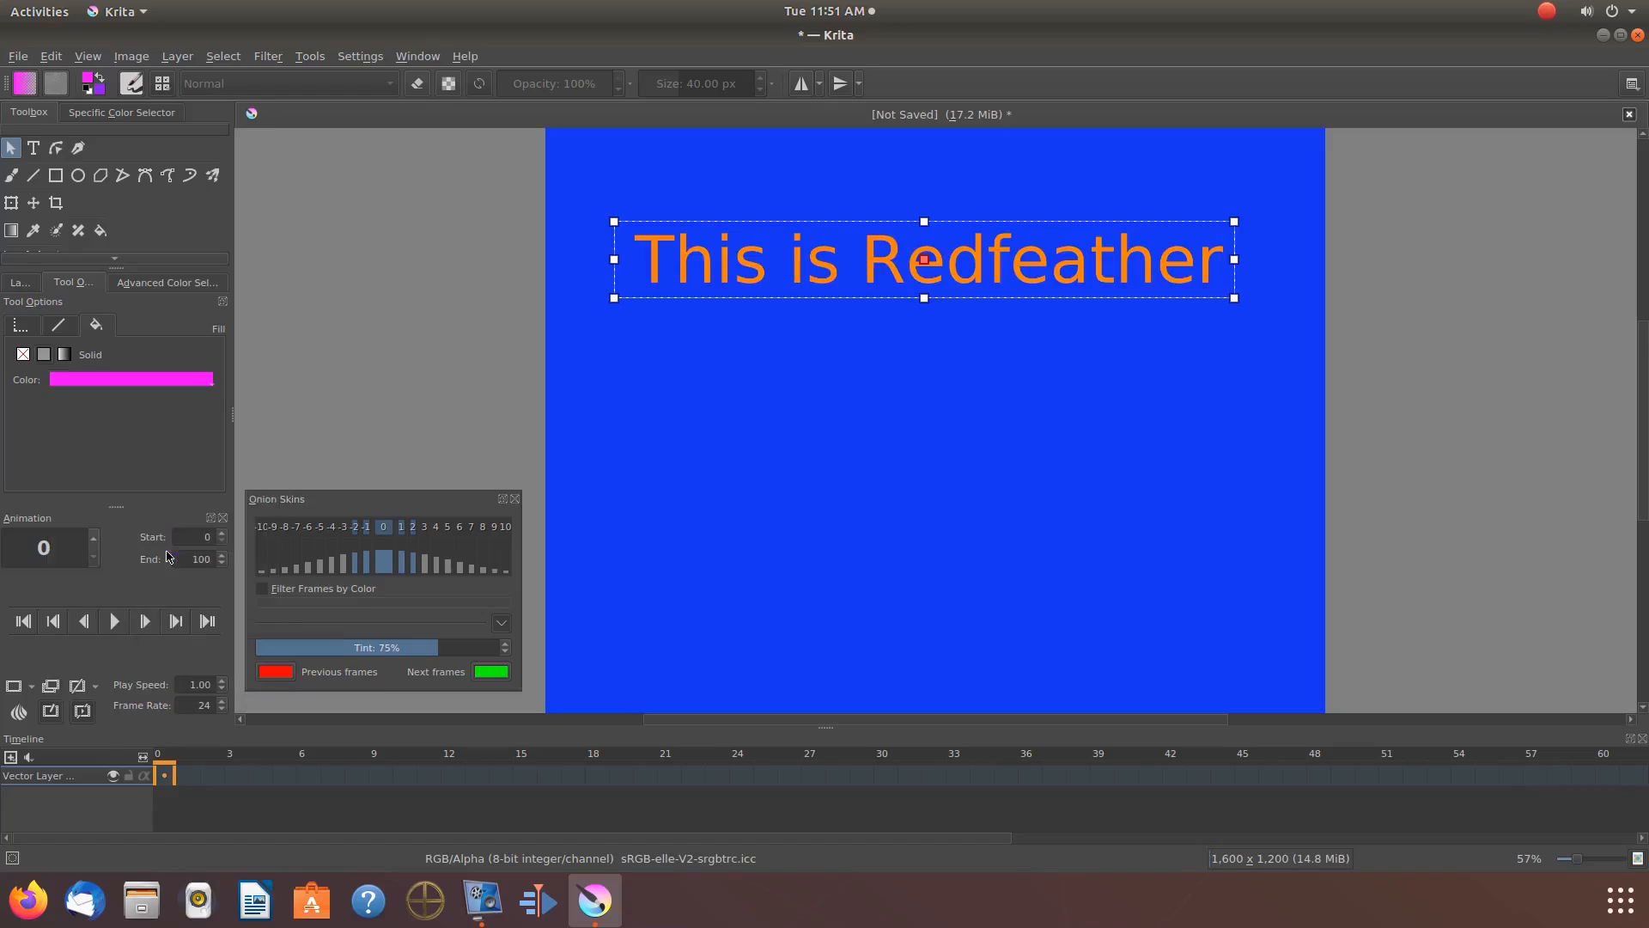
- Set the text fill to RGB Magenta, then to Dark crimson from the swatches
{"action": "left_click", "coordinate": [129, 378]}
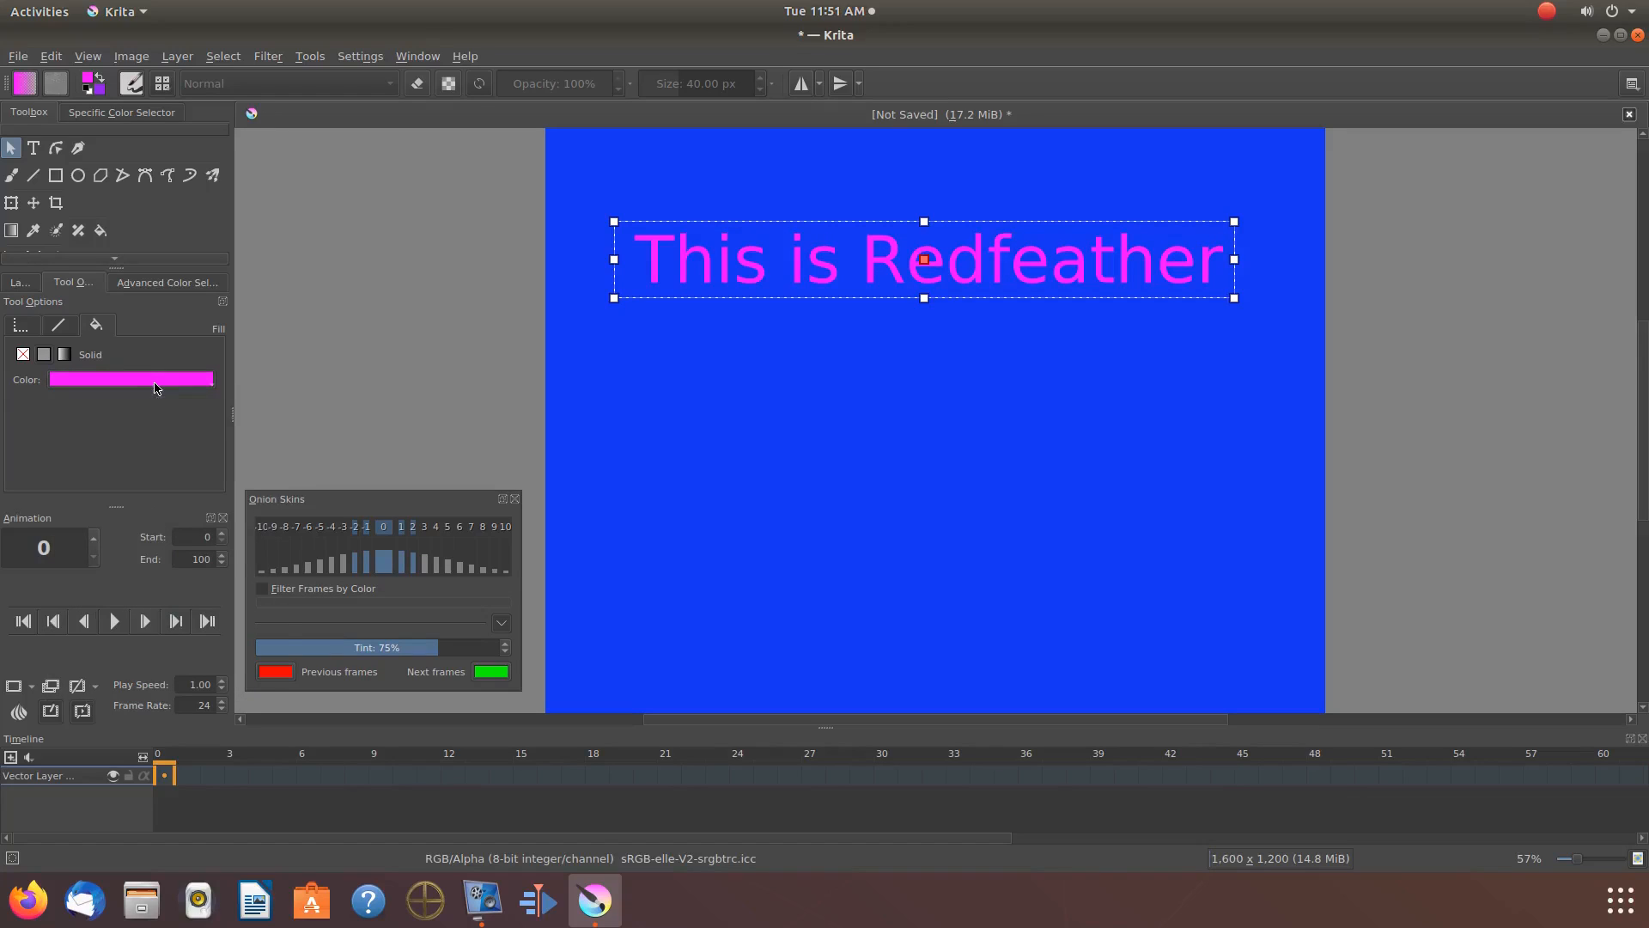
{"action": "left_click", "coordinate": [129, 378]}
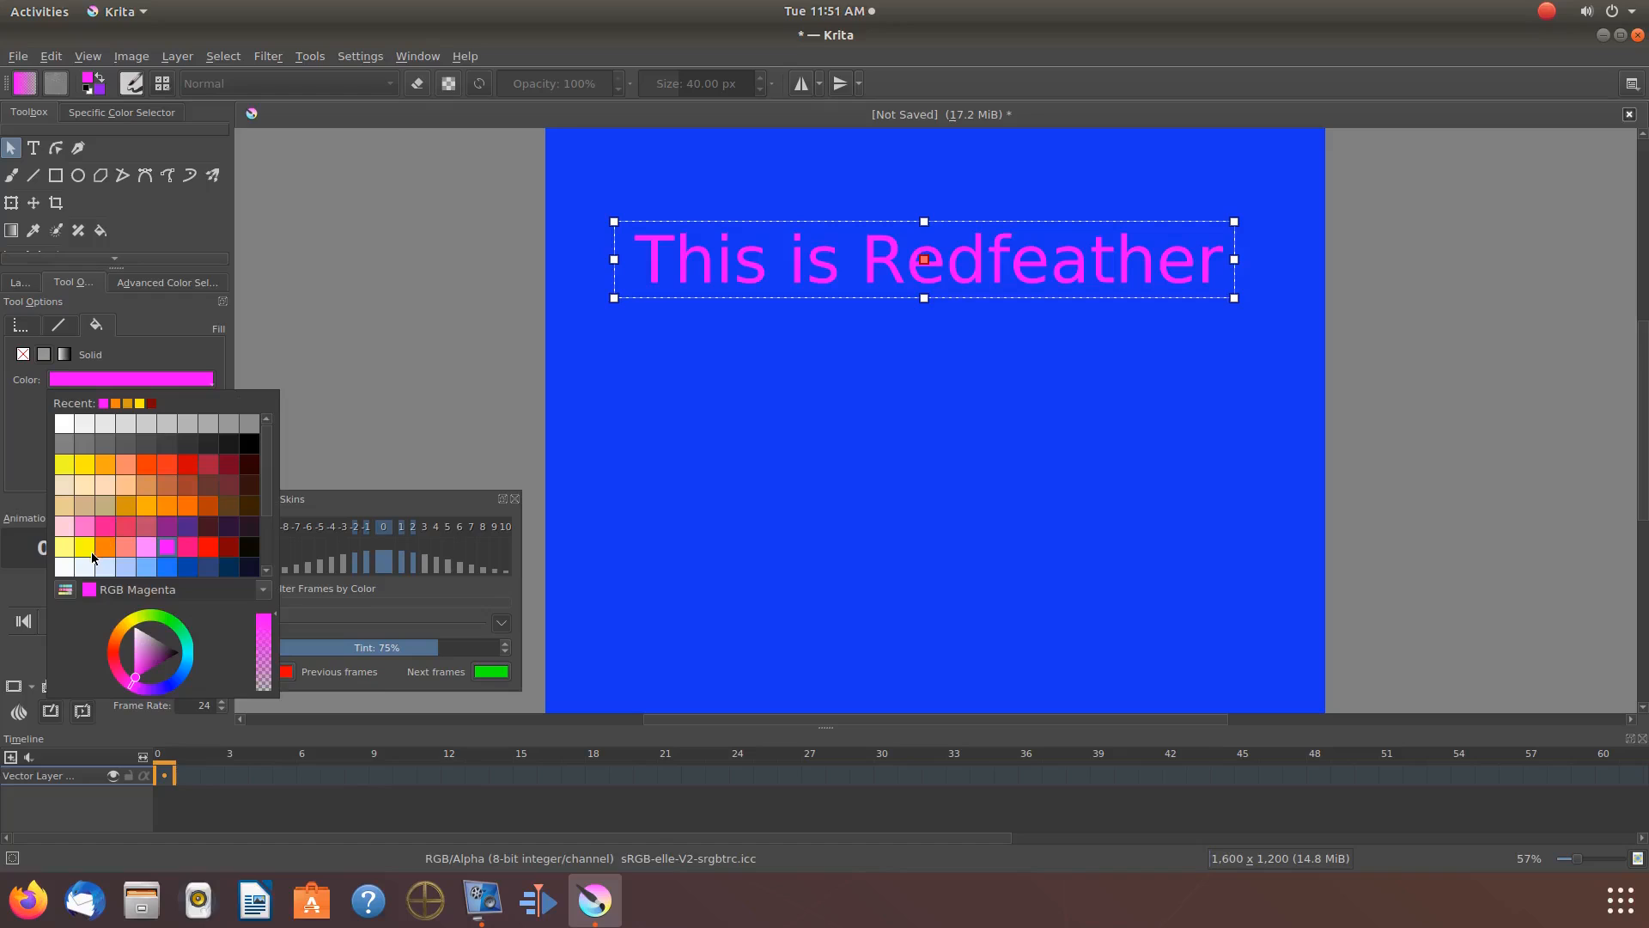
{"action": "mouse_move", "coordinate": [88, 548]}
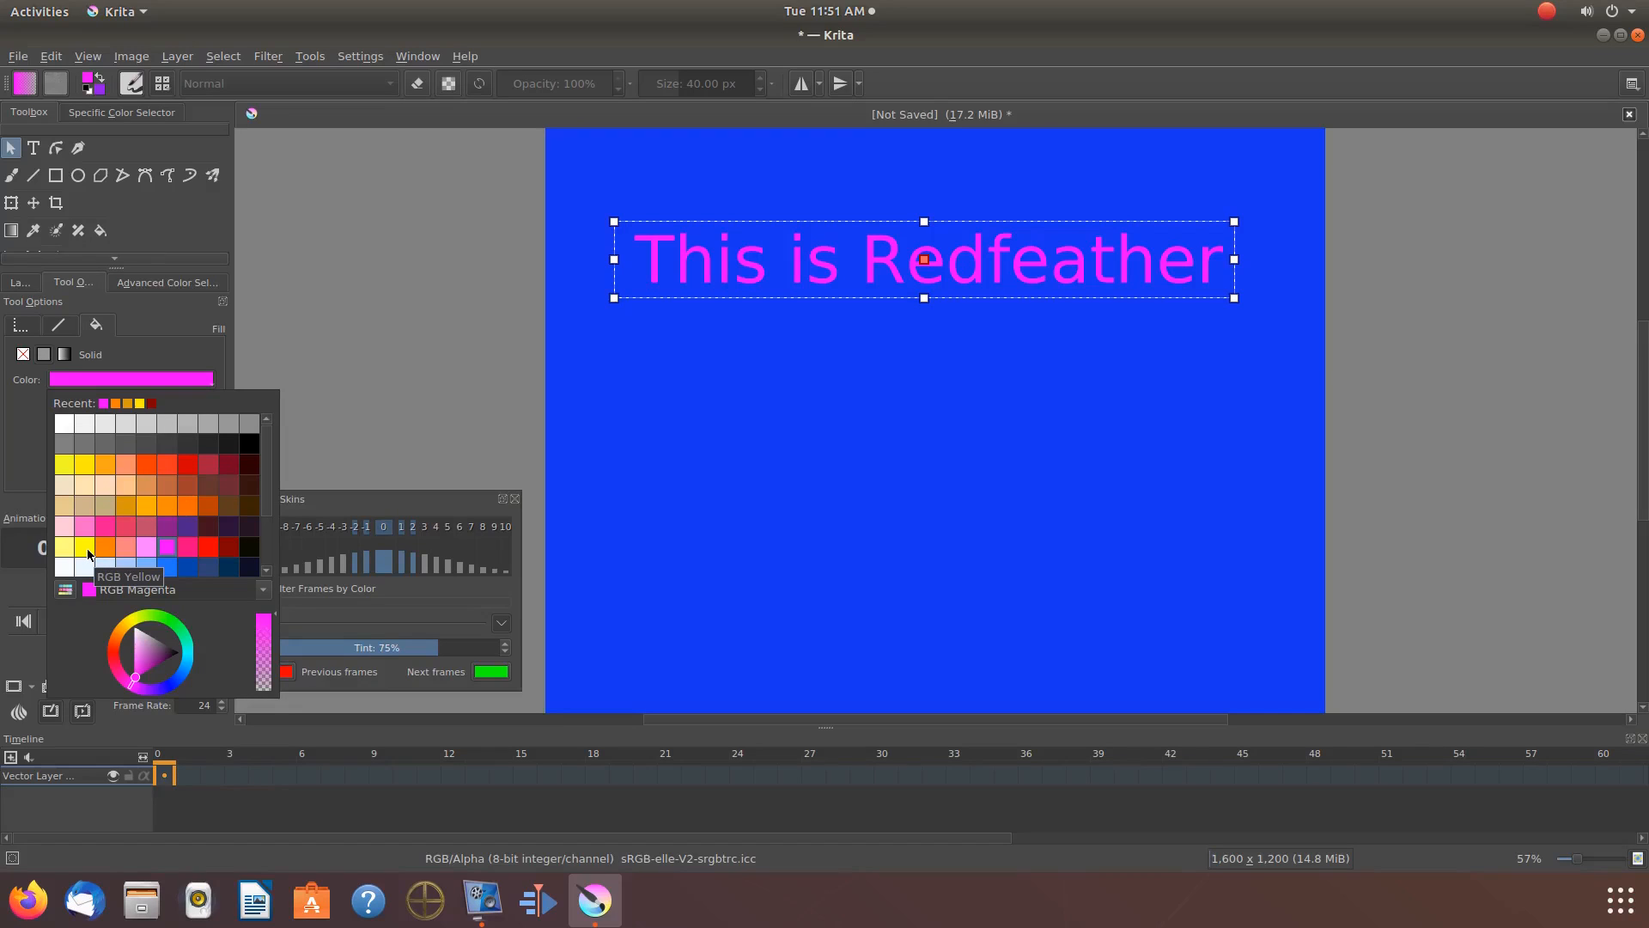
{"action": "mouse_move", "coordinate": [213, 535]}
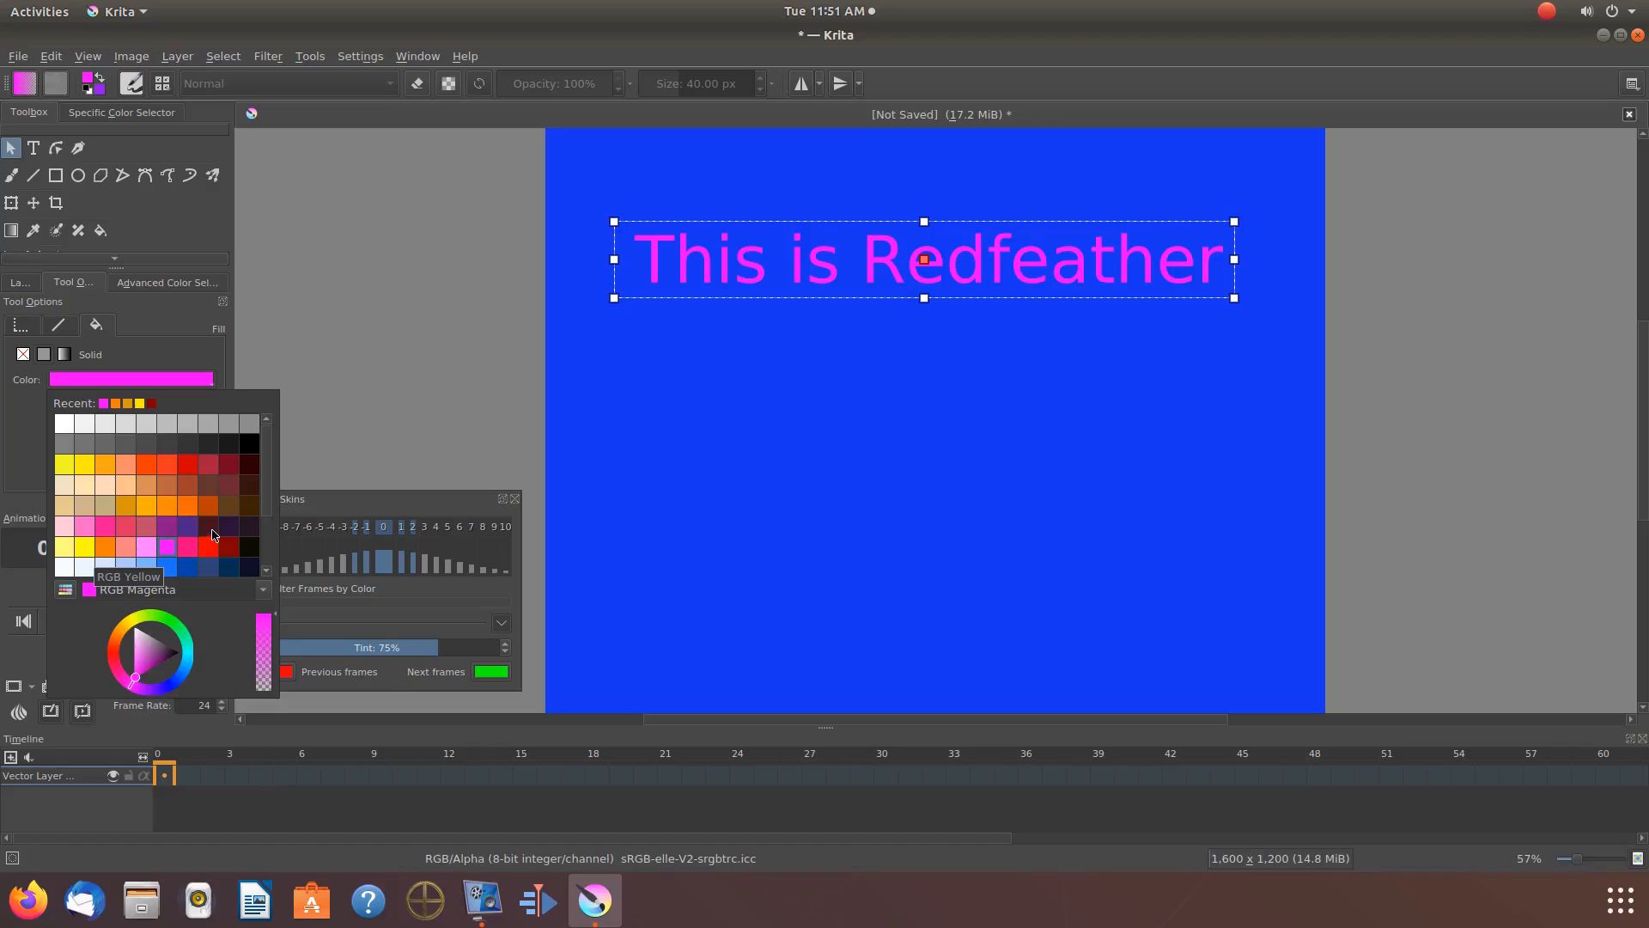
{"action": "left_click", "coordinate": [207, 546]}
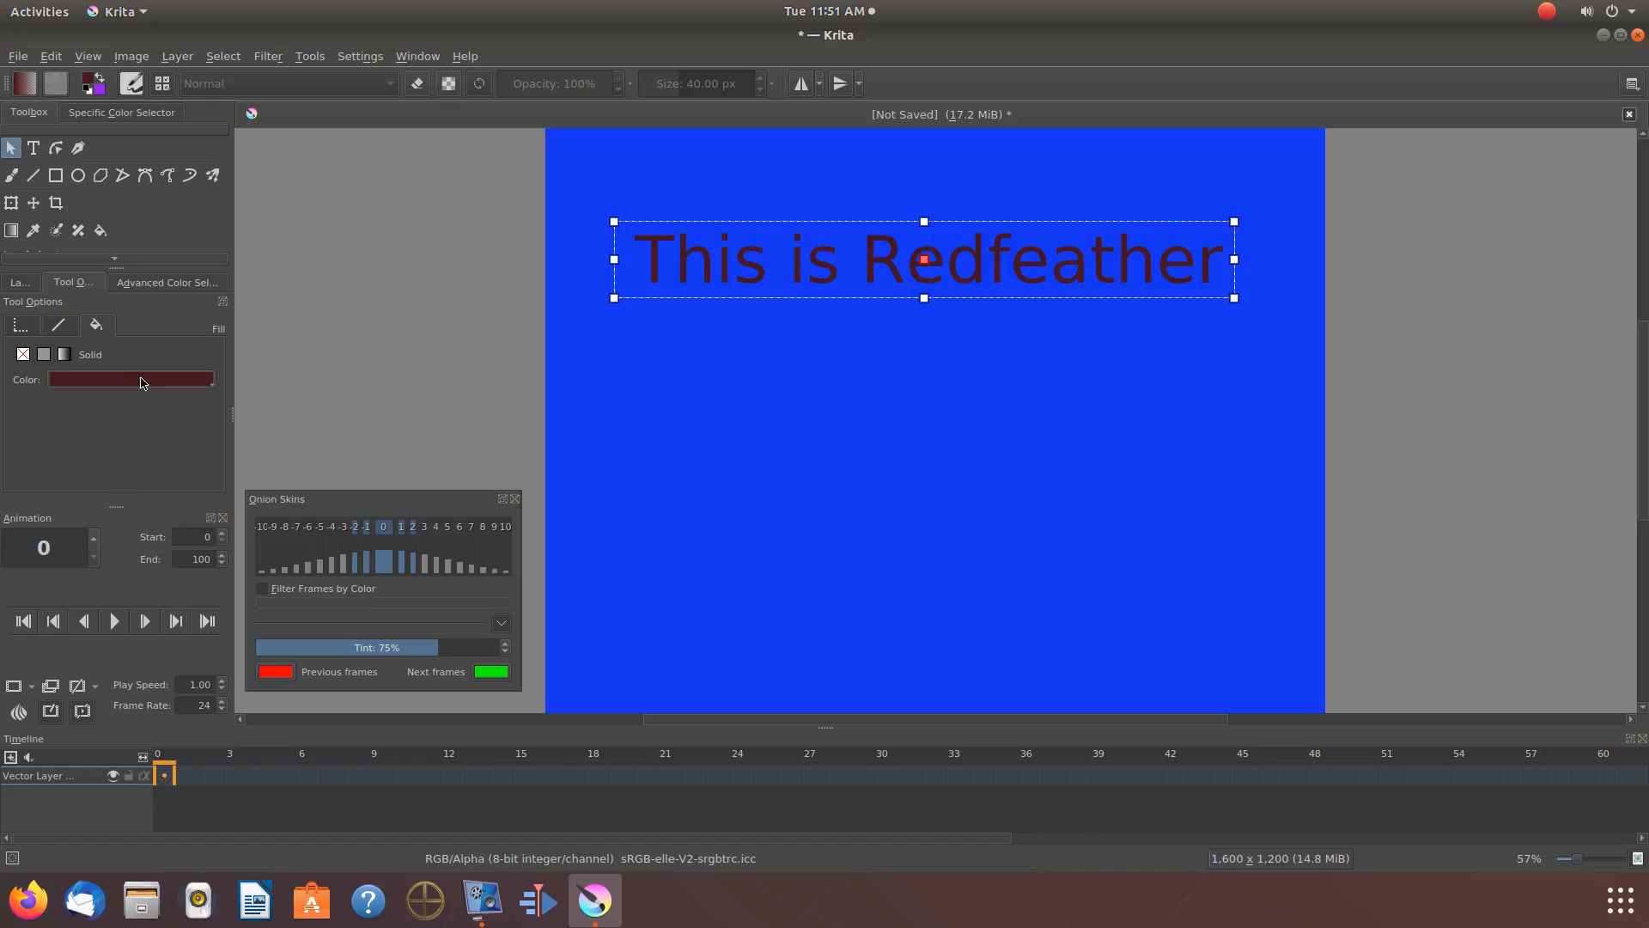
{"action": "mouse_move", "coordinate": [130, 378]}
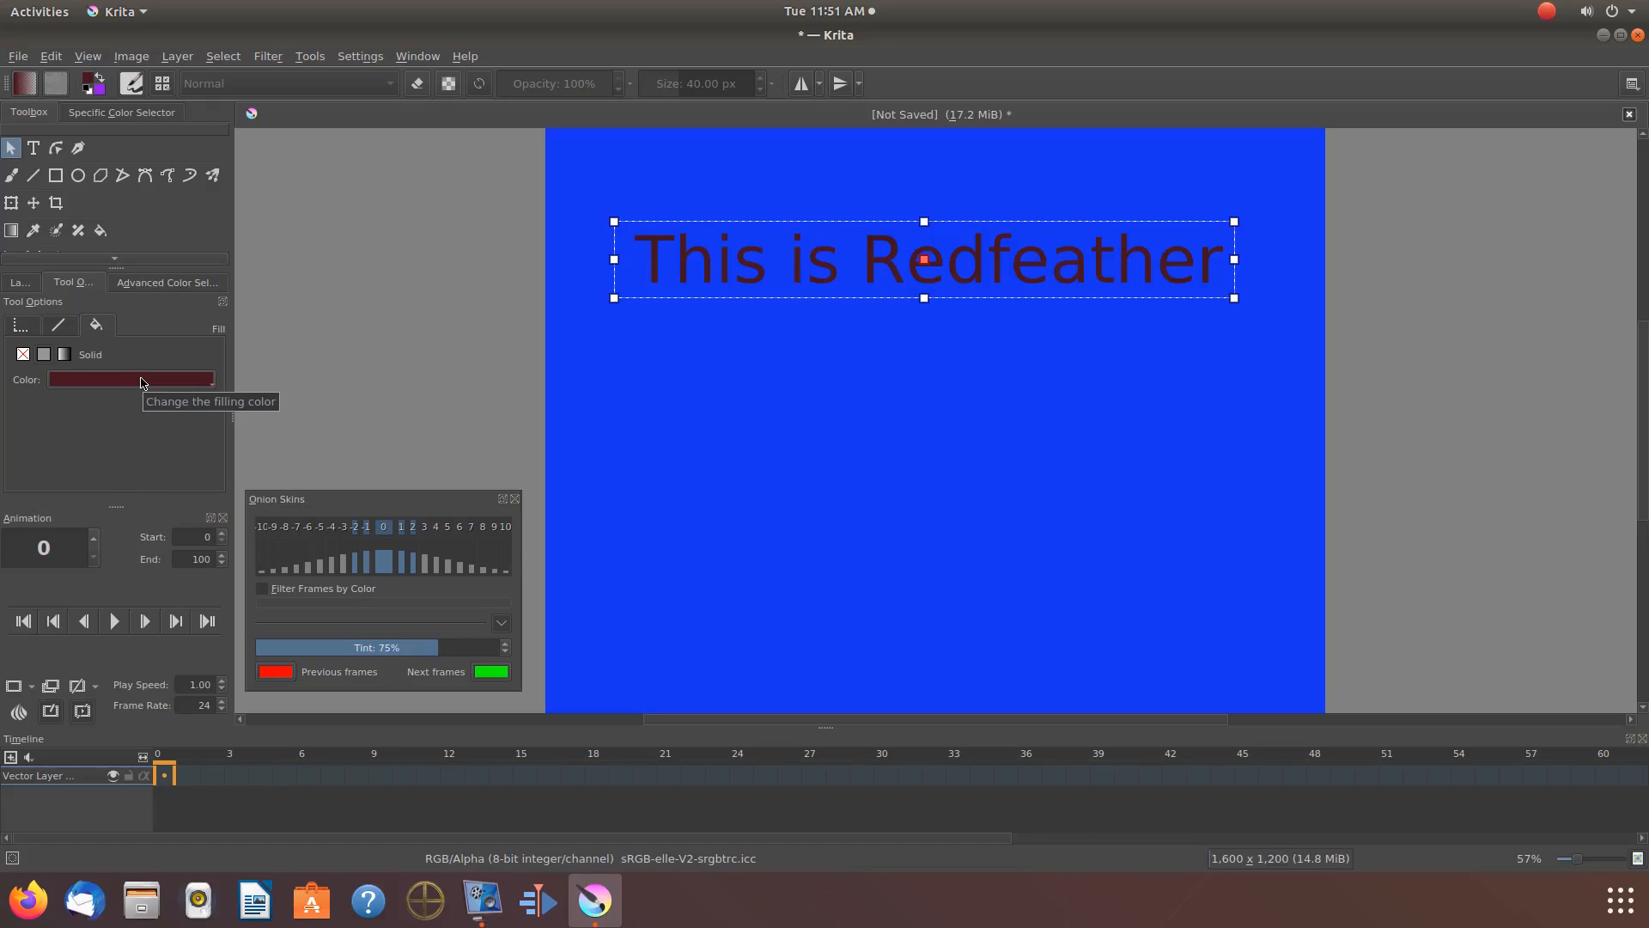
{"action": "left_click", "coordinate": [129, 380]}
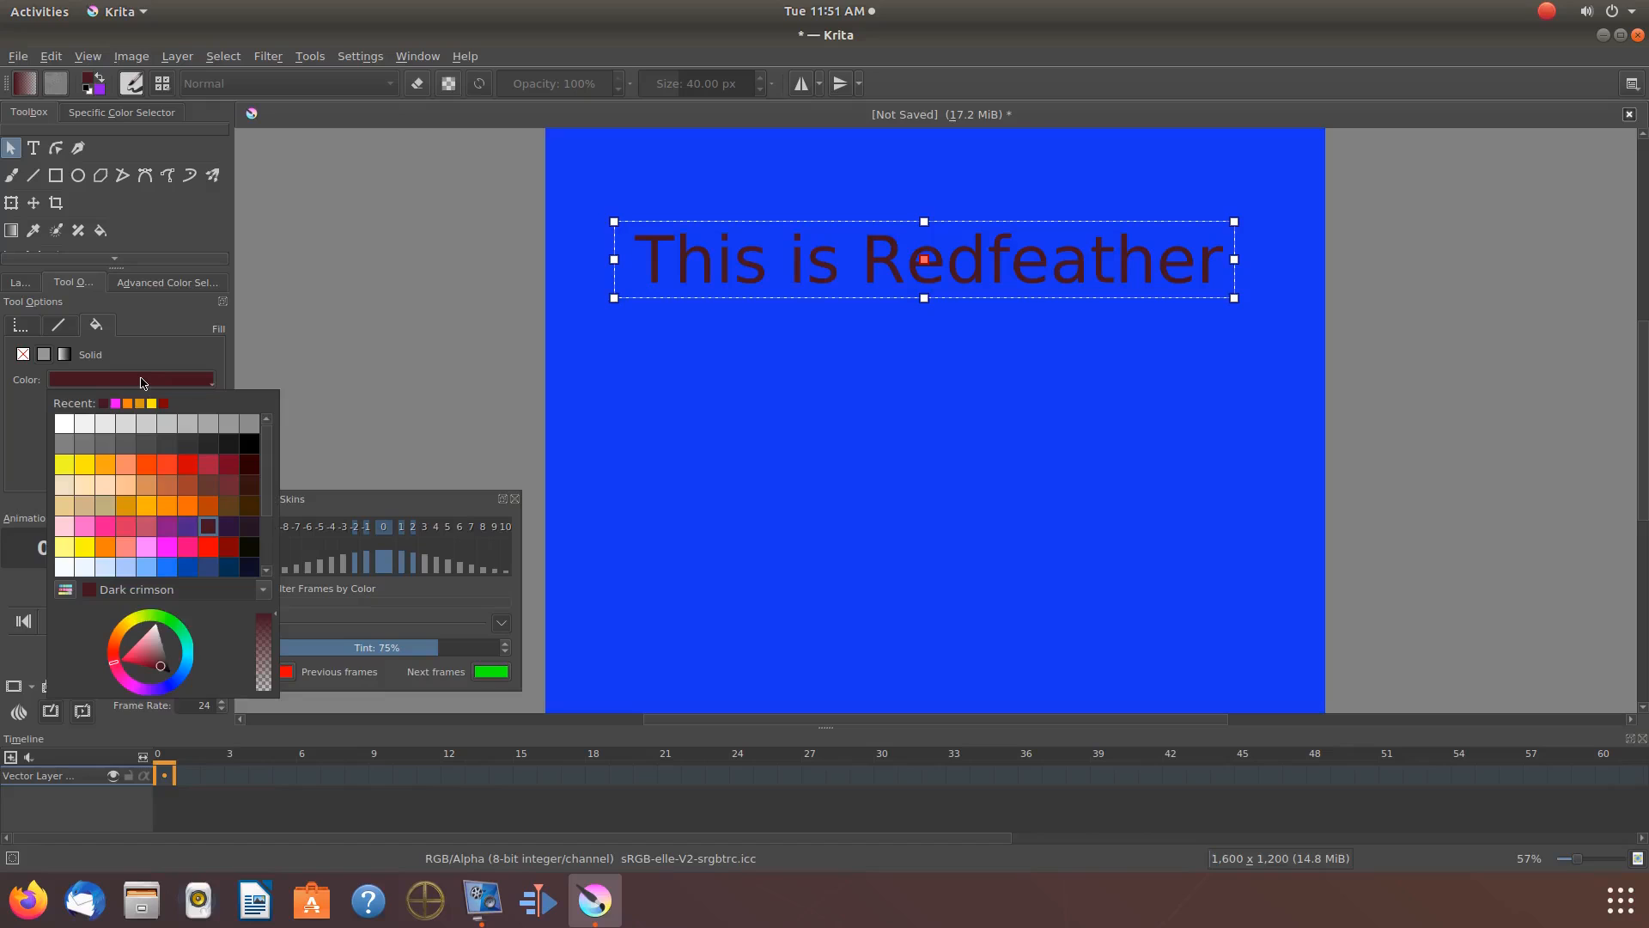